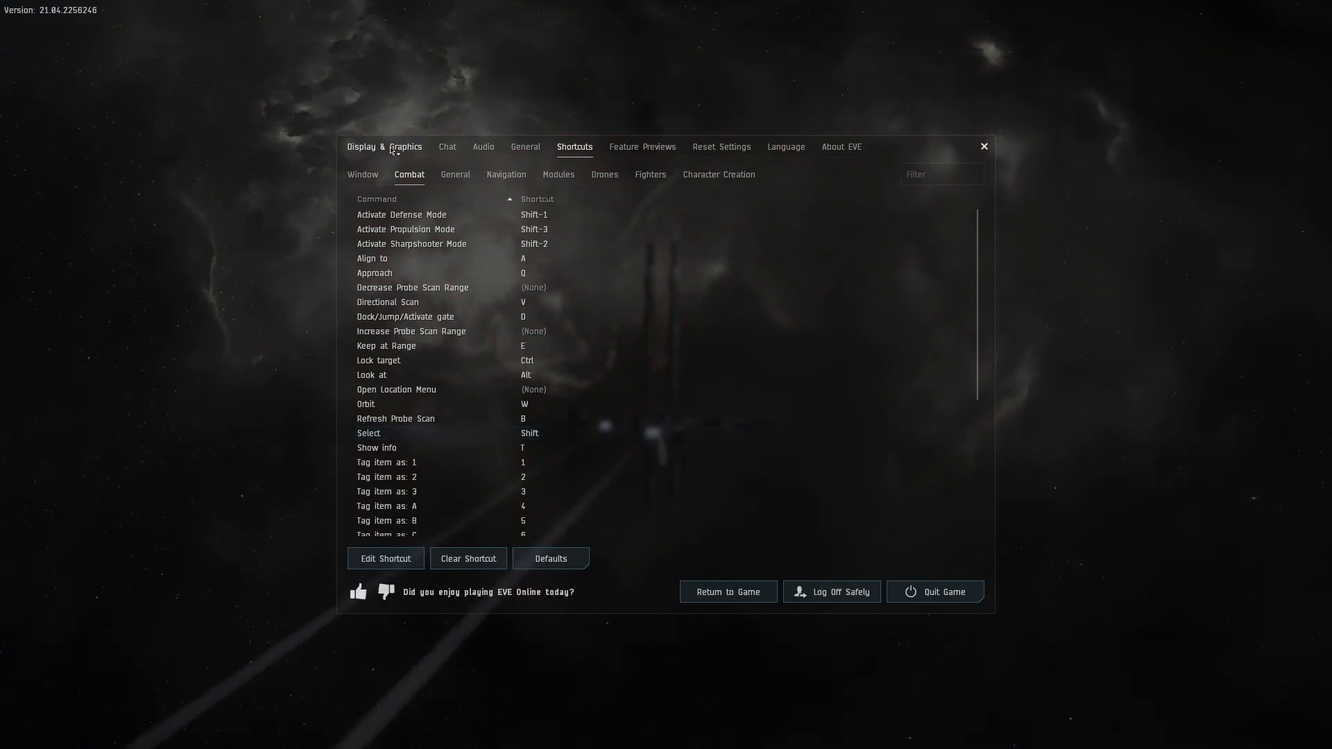
In Display & Graphics, enable Invert Zoom Direction and disable Camera Shake
click(384, 147)
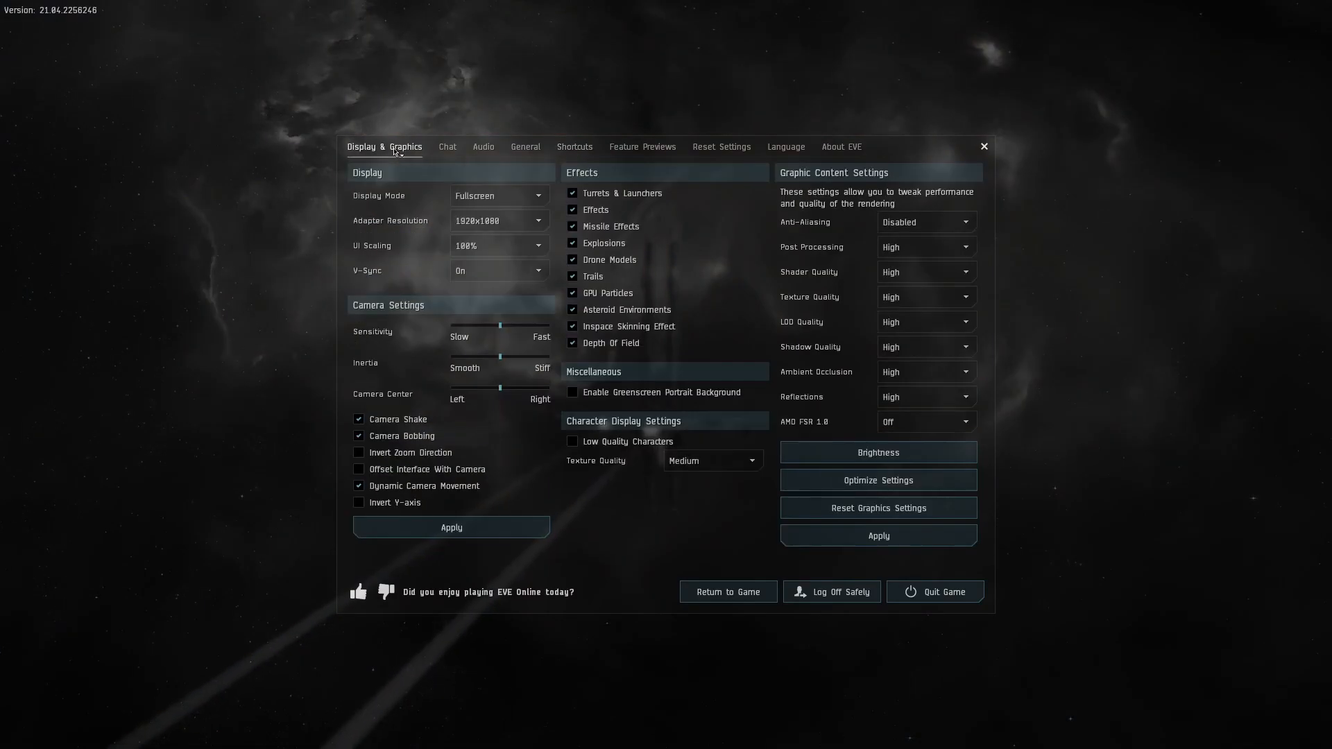
mouse_move(411, 452)
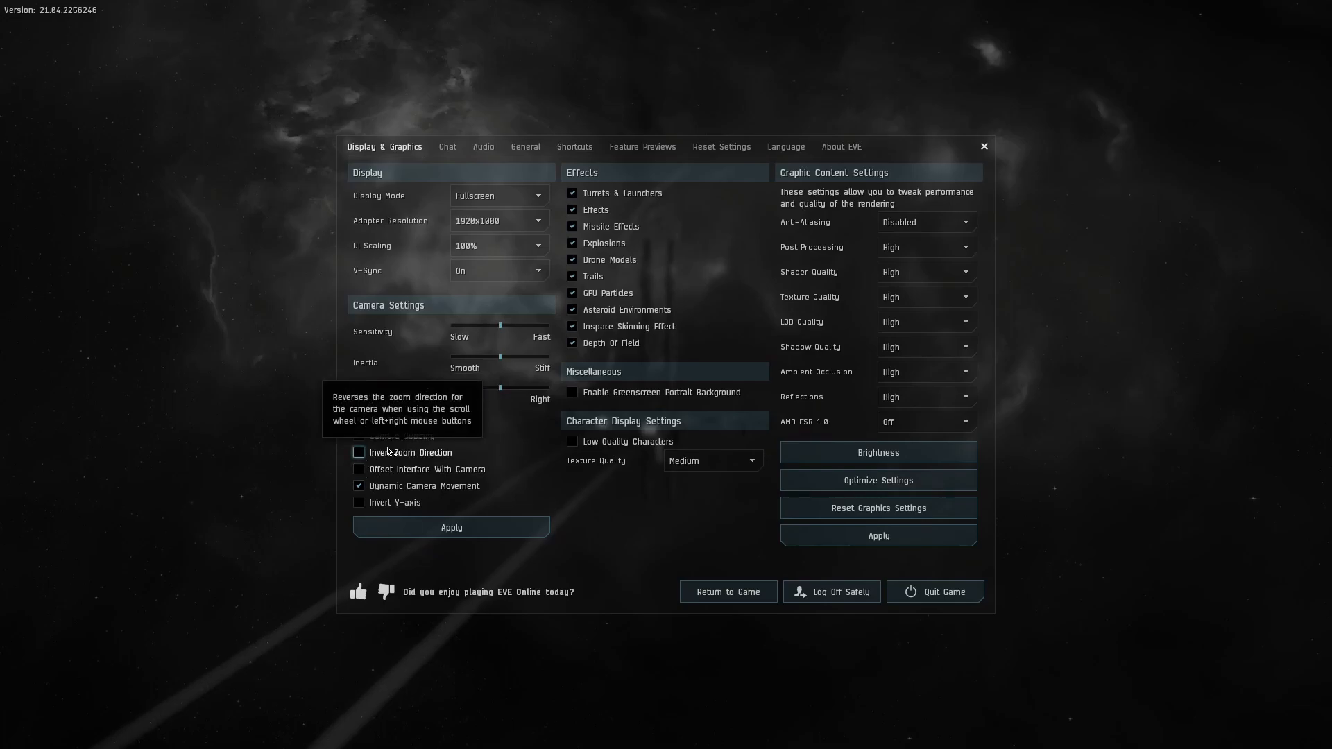
click(359, 452)
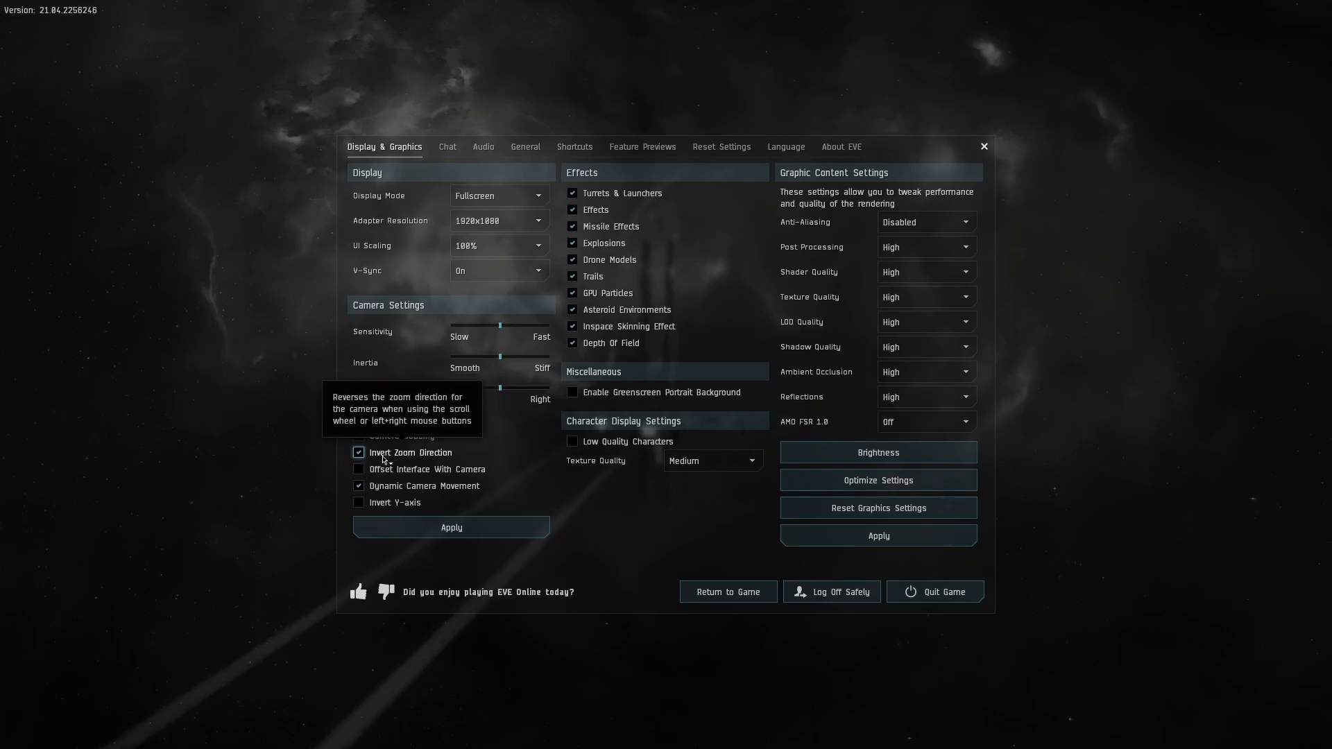
mouse_move(401, 436)
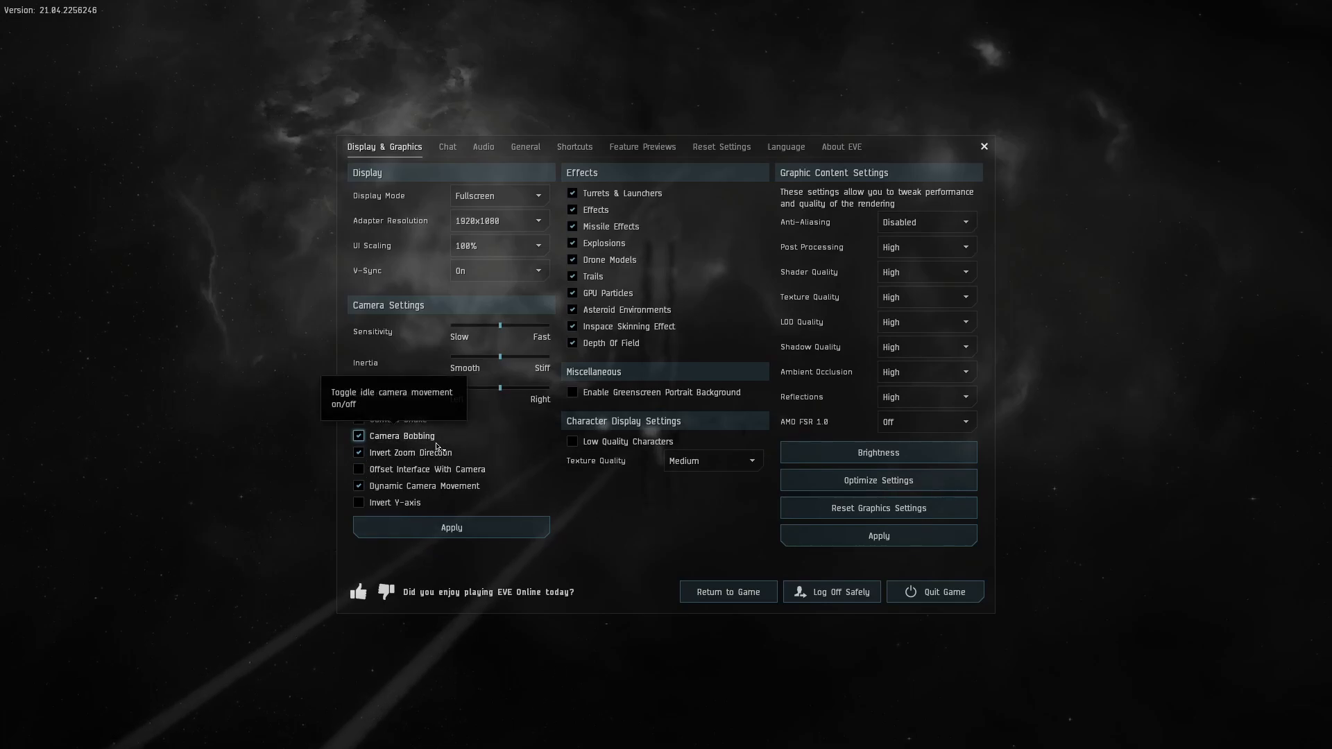
mouse_move(421, 423)
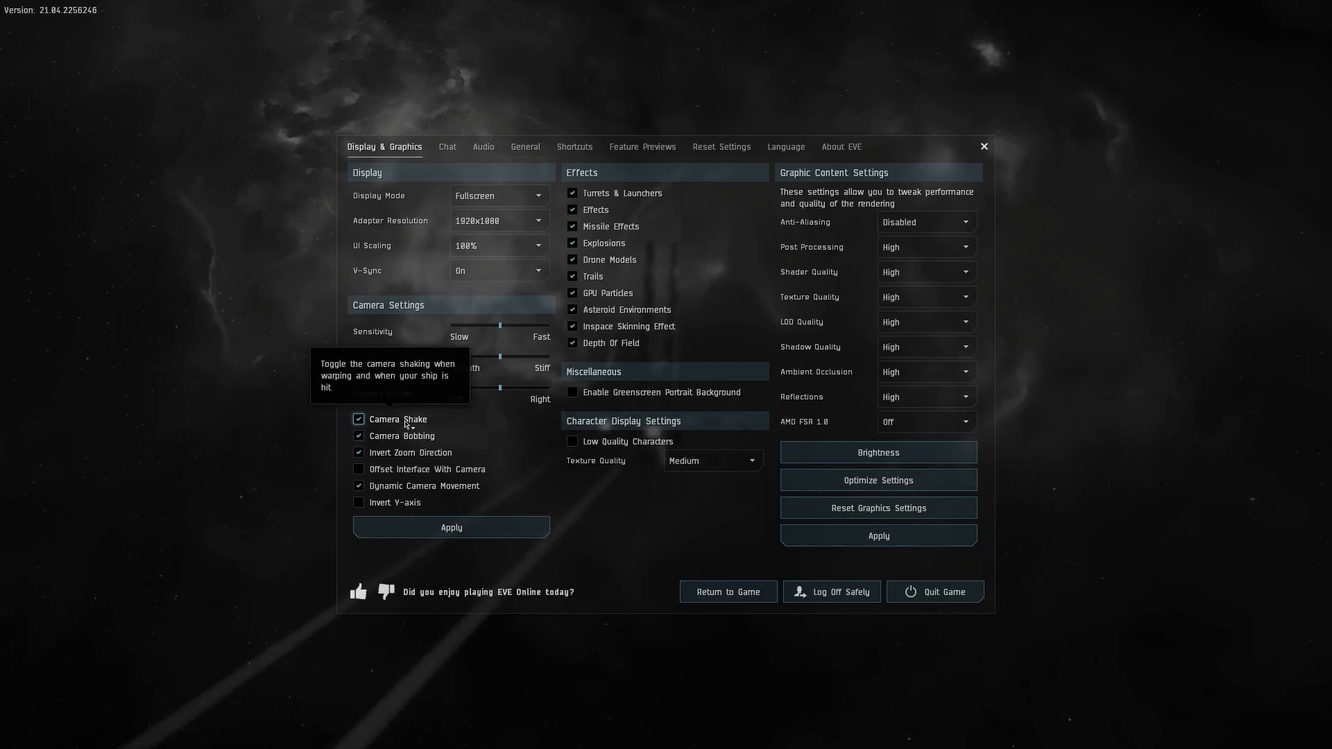
click(358, 419)
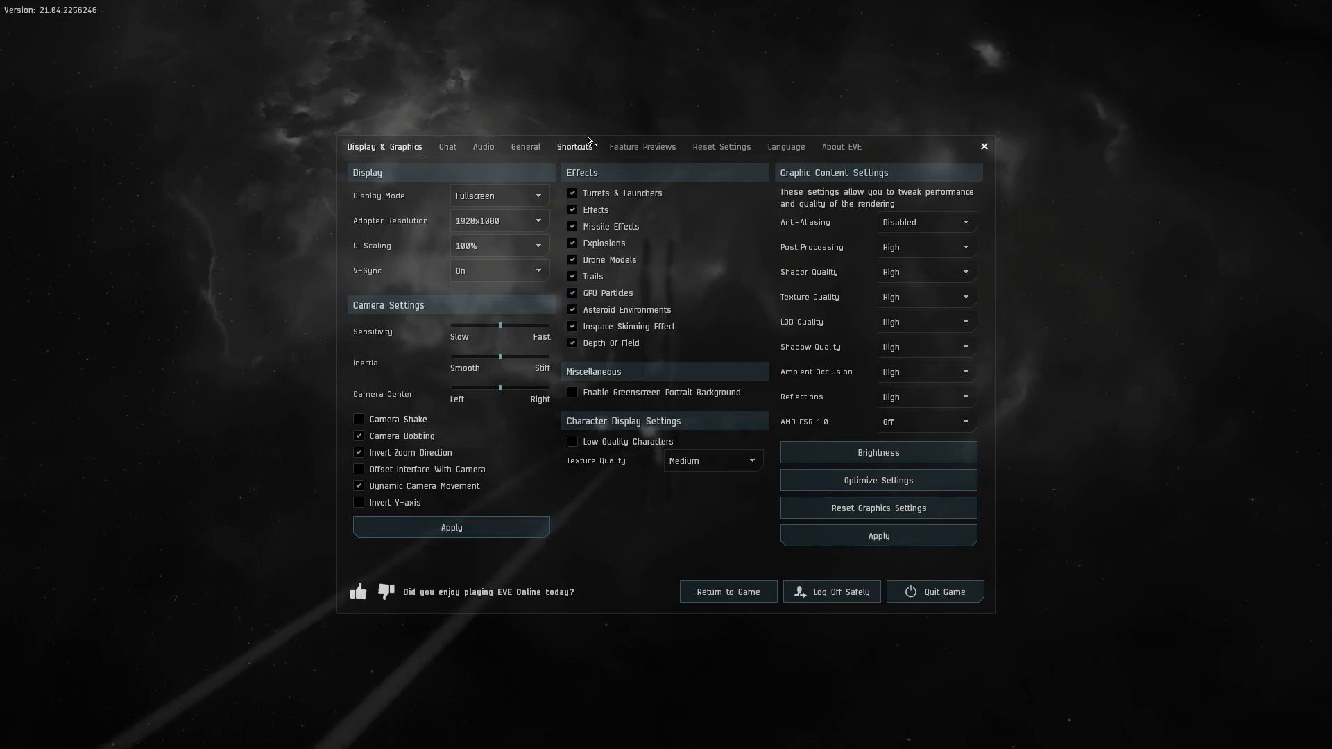
In the Window shortcuts, rebind Inventory from Alt-C to I
click(574, 146)
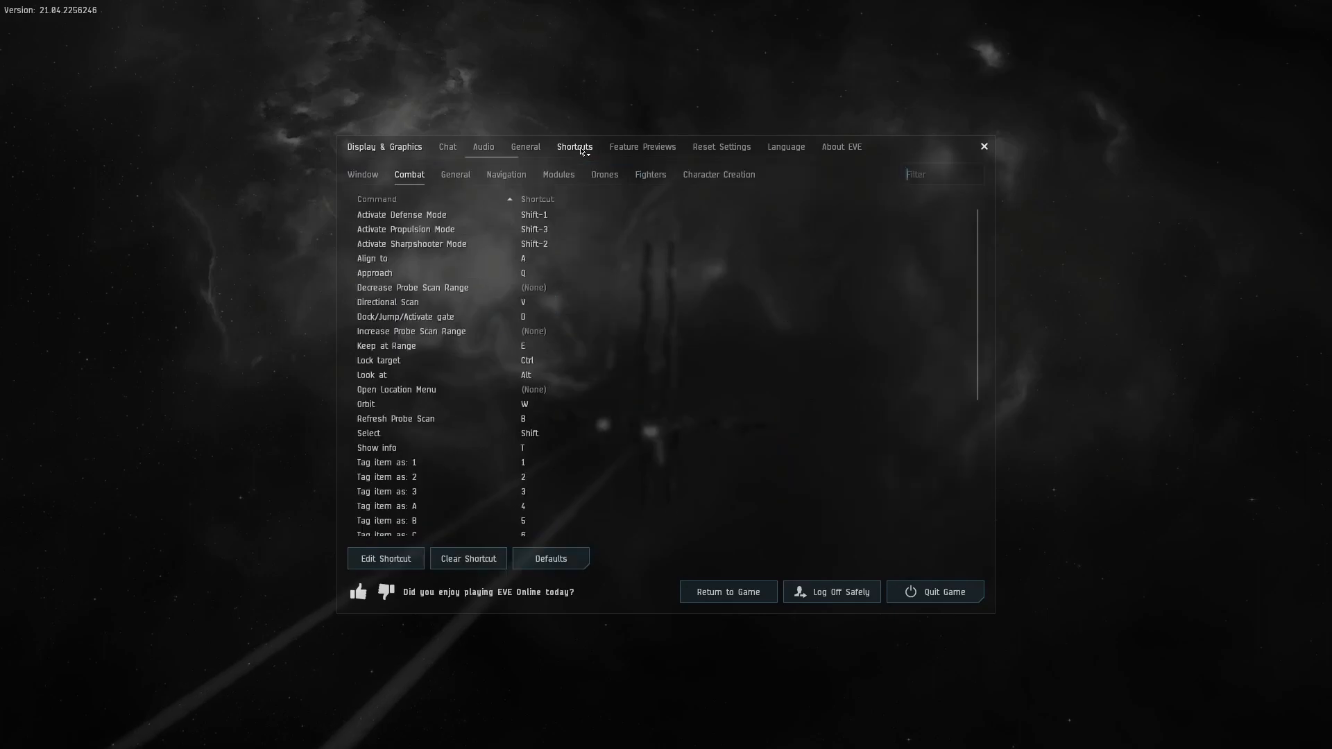
click(362, 174)
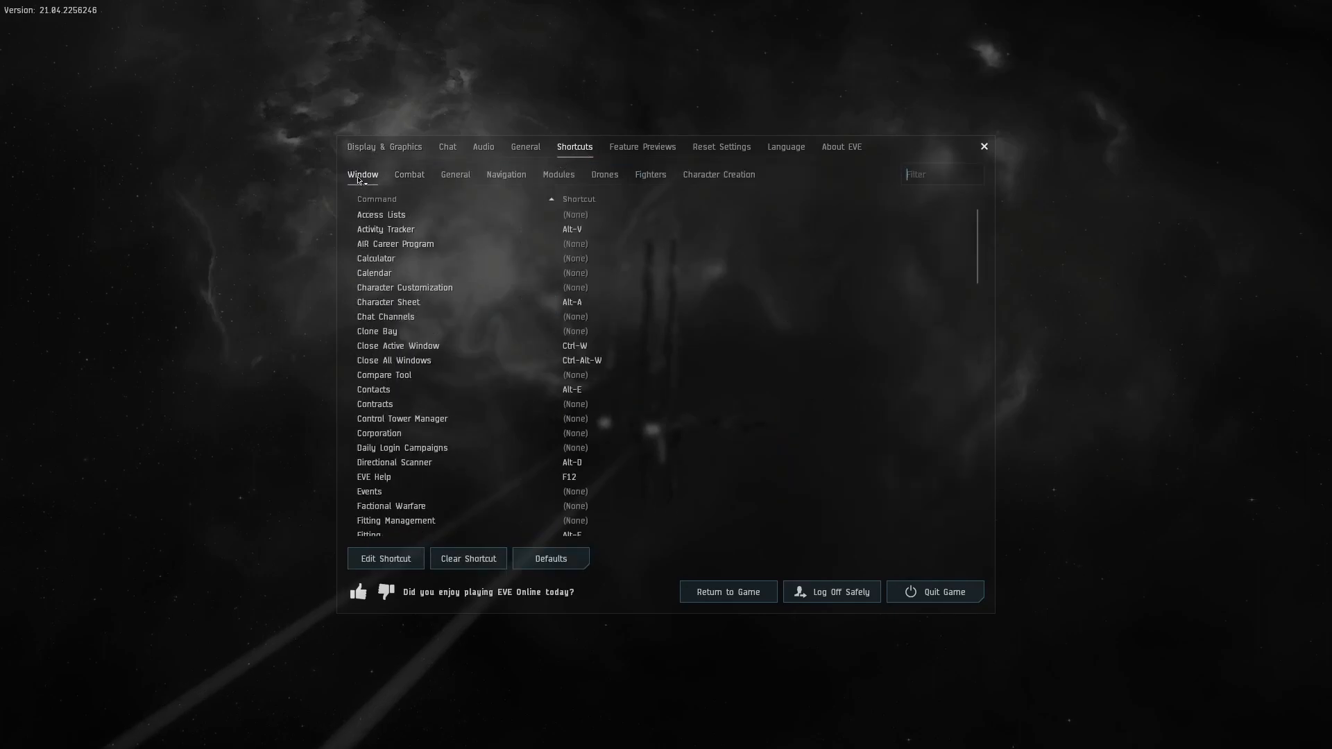
mouse_move(470, 299)
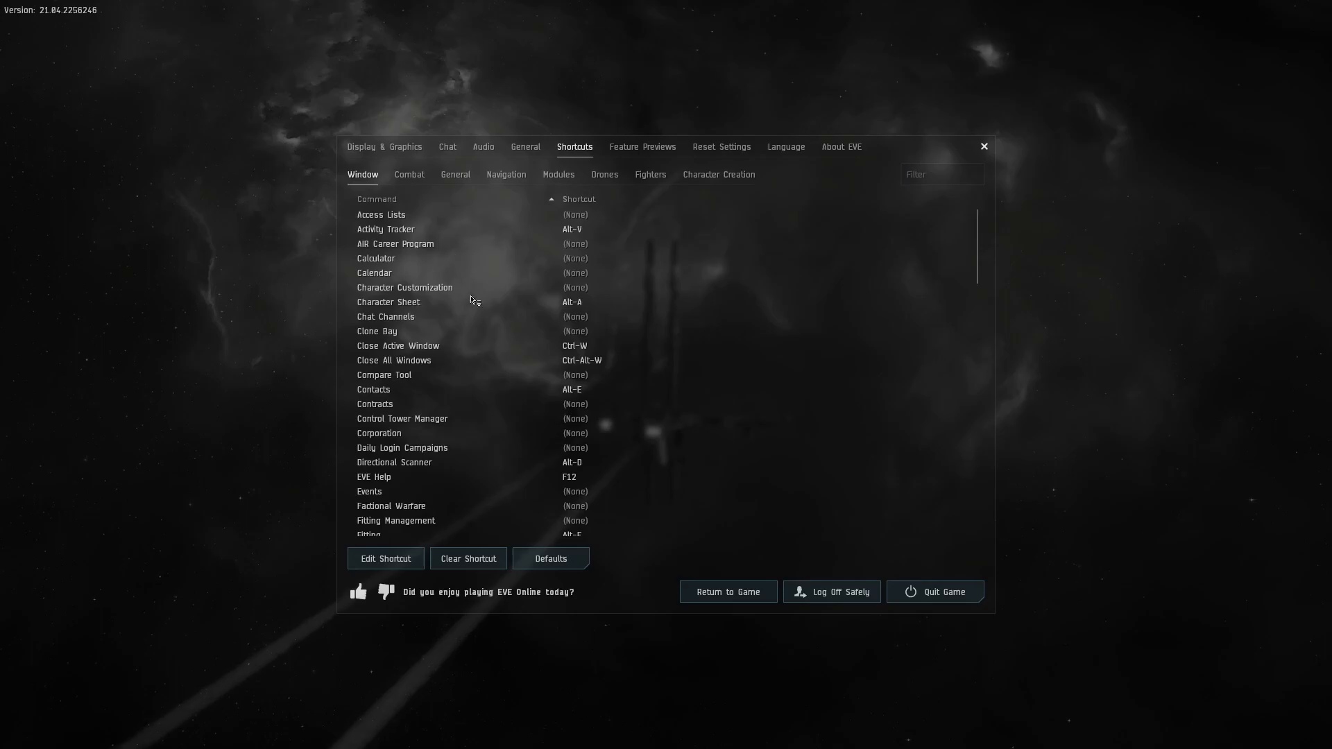
scroll(down, 3)
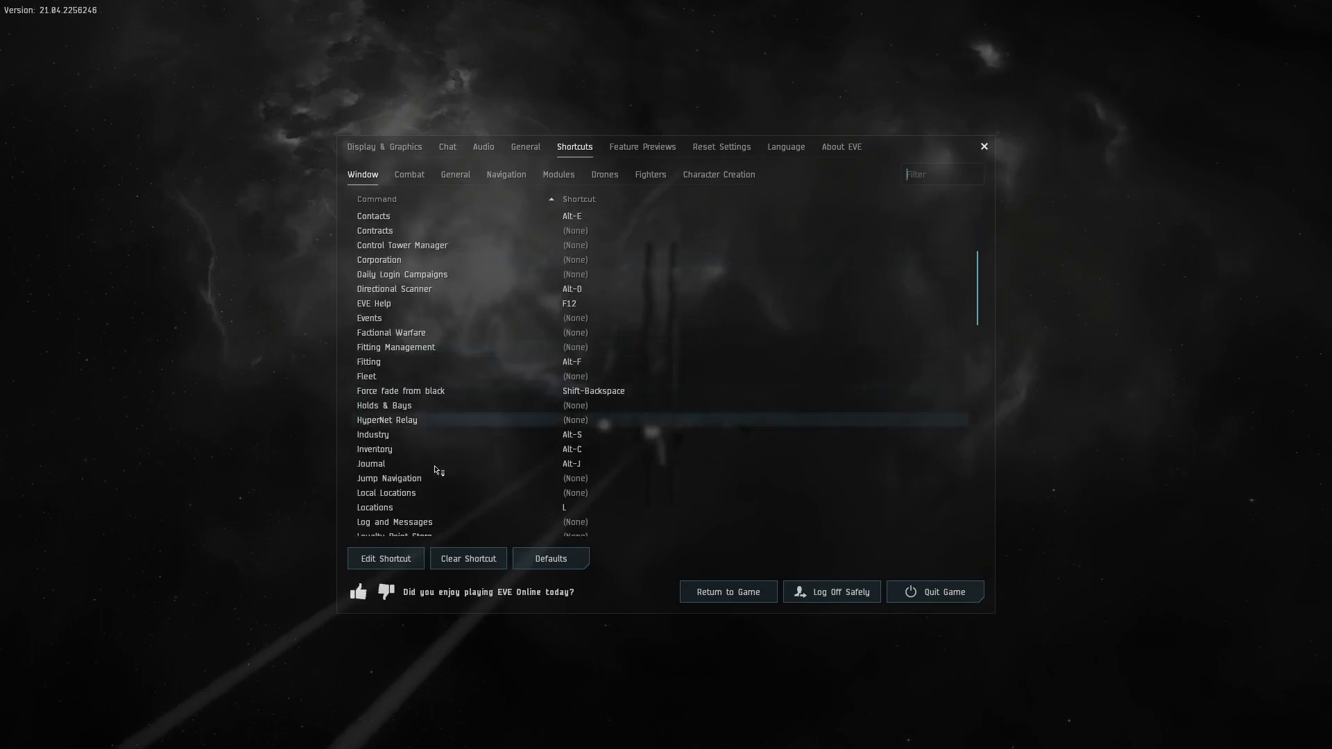
click(374, 449)
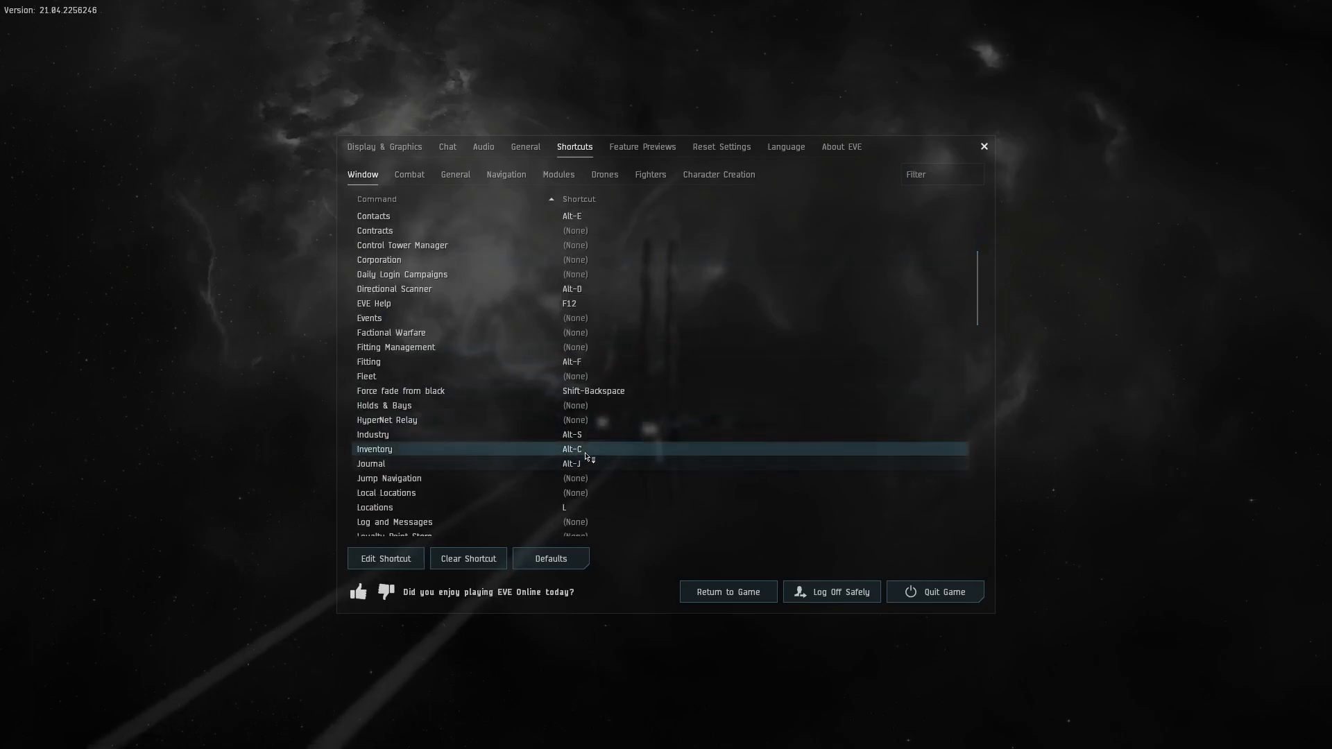
click(385, 558)
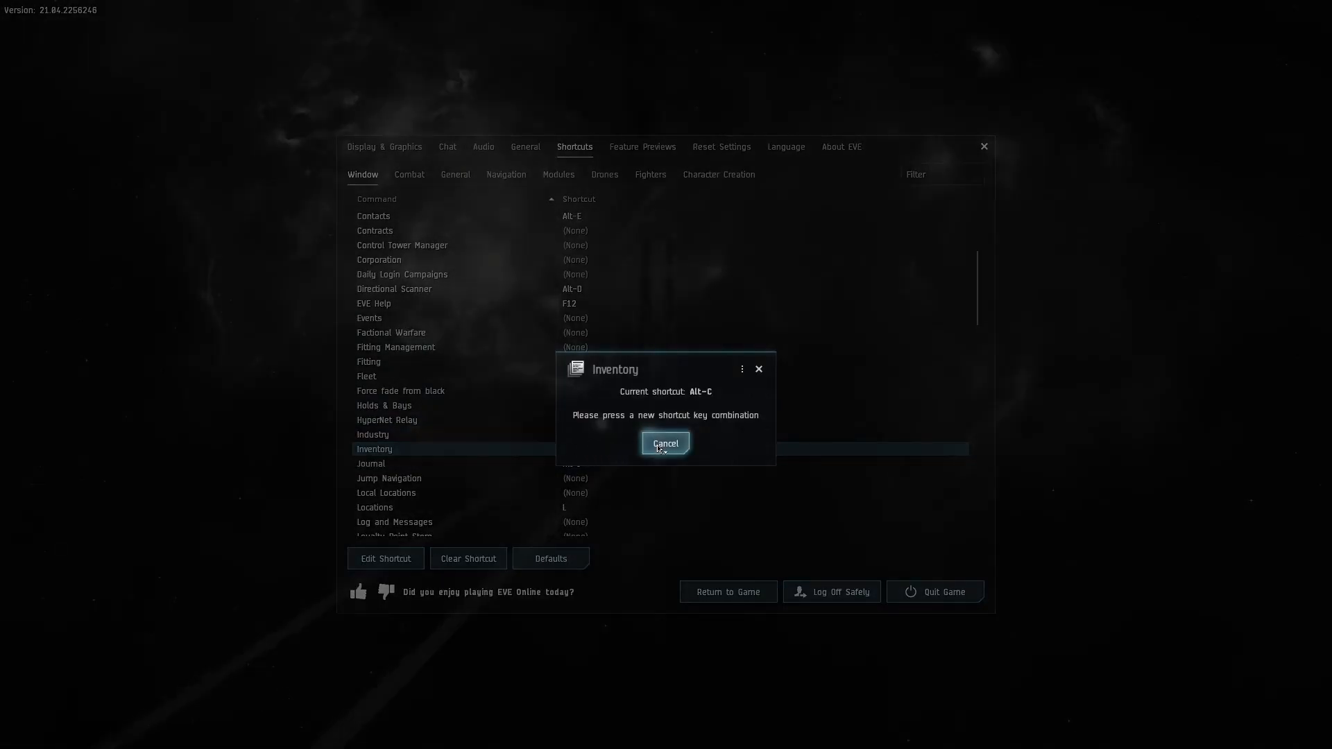
mouse_move(618, 450)
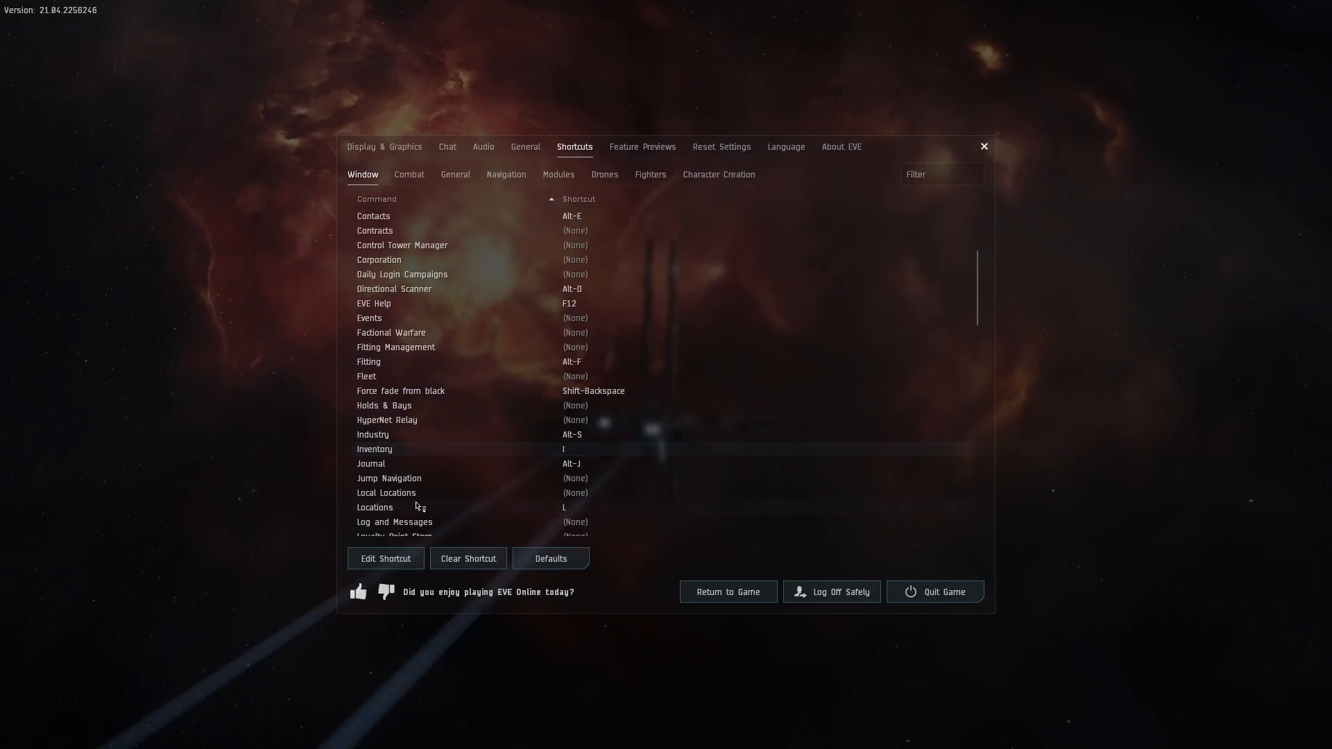
scroll(down, 3)
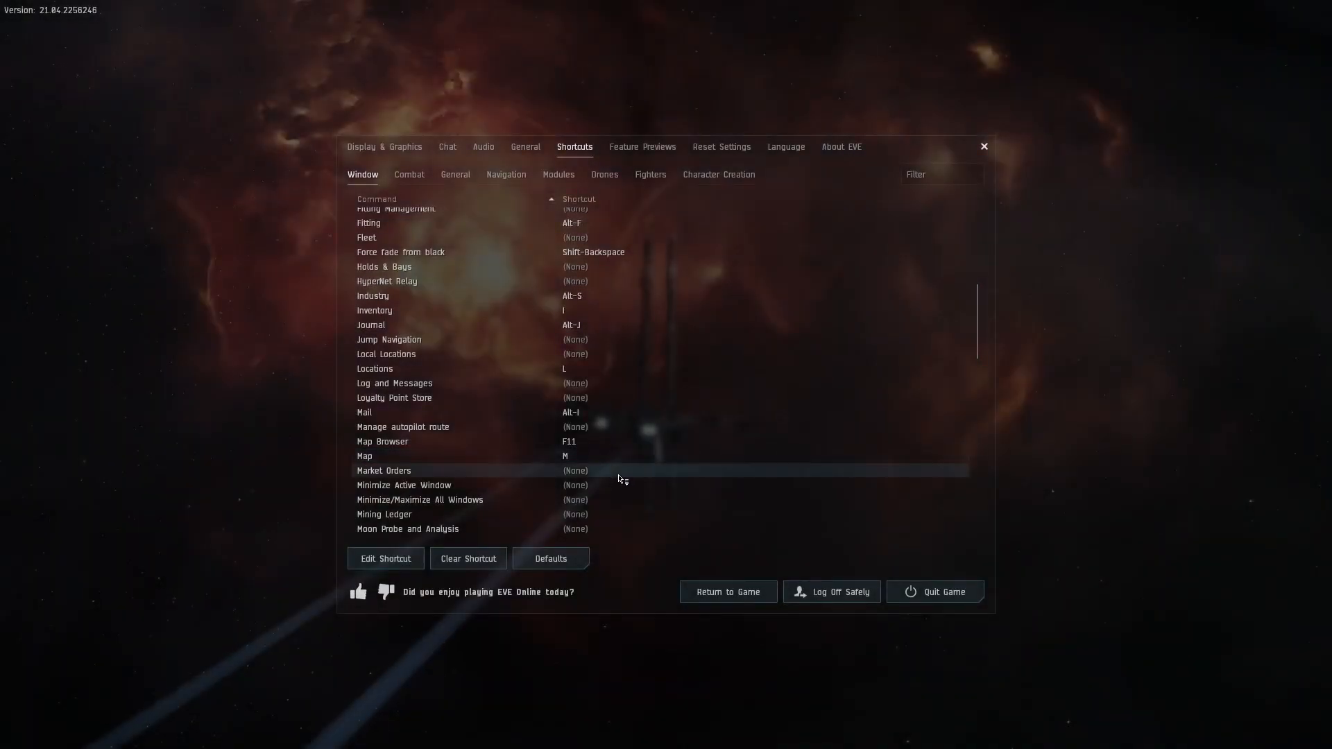
scroll(down, 3)
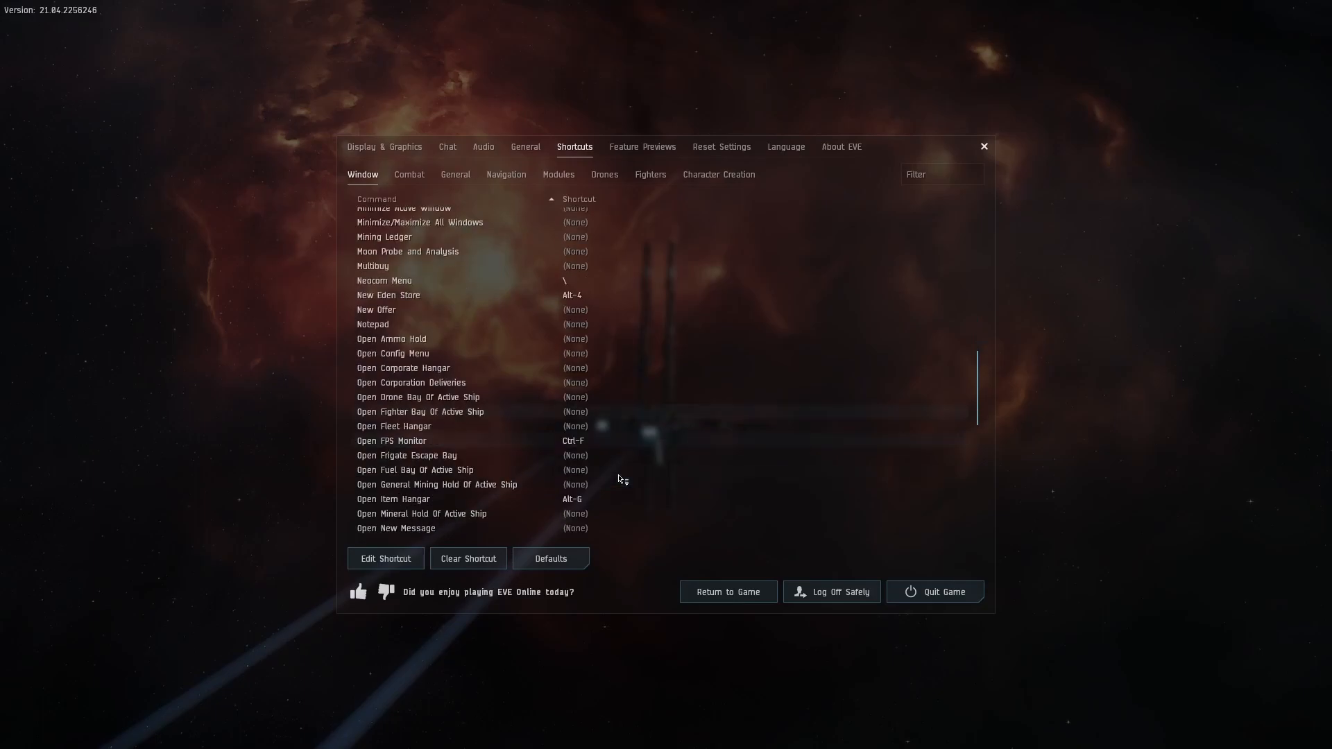
scroll(down, 3)
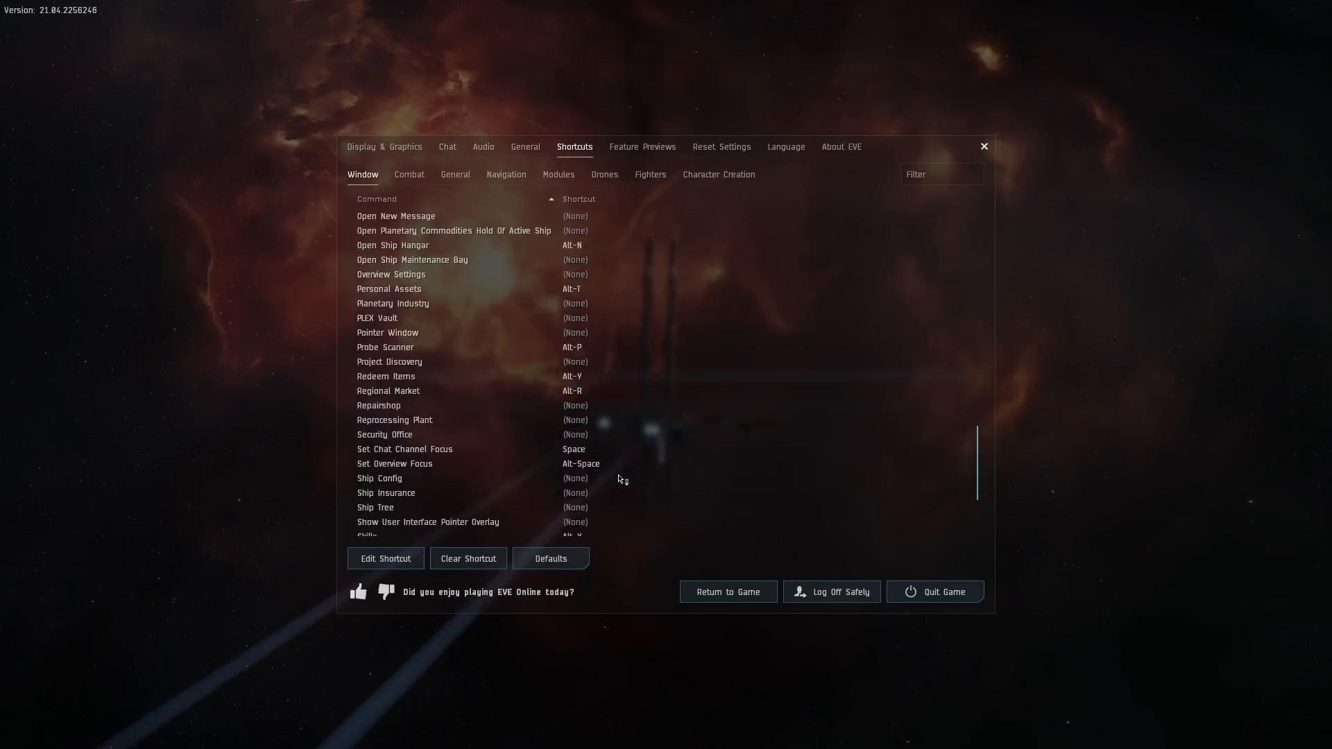
scroll(down, 3)
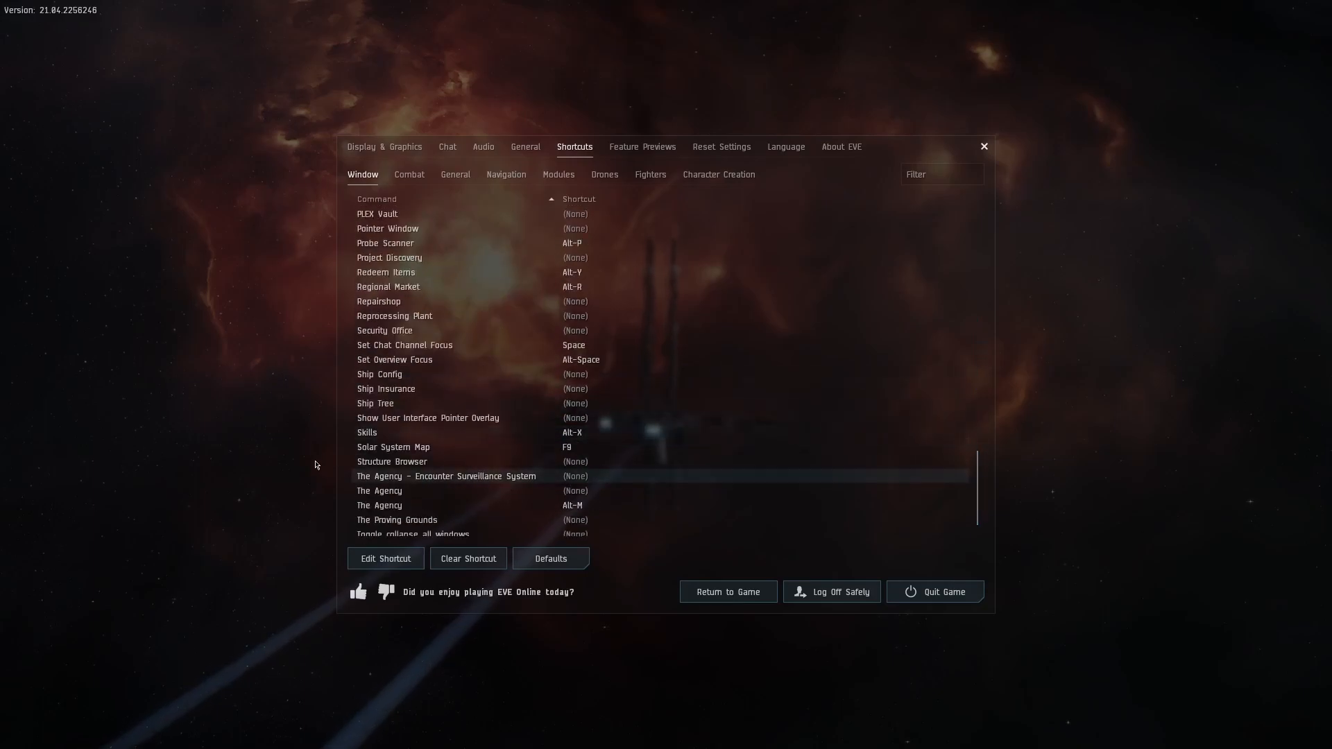
mouse_move(569, 447)
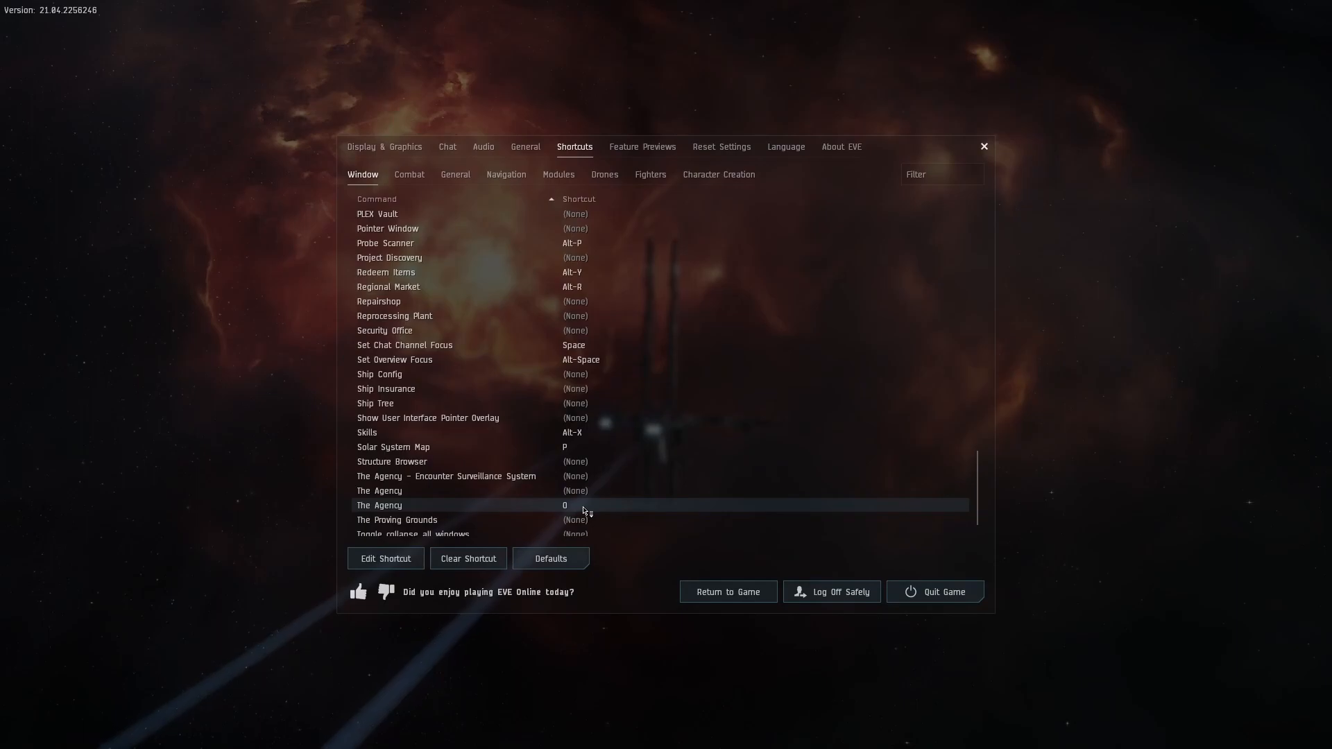
Bind Decrease Probe Scan Range to W and Increase Probe Scan Range to Q, replacing Orbit and Approach
click(409, 175)
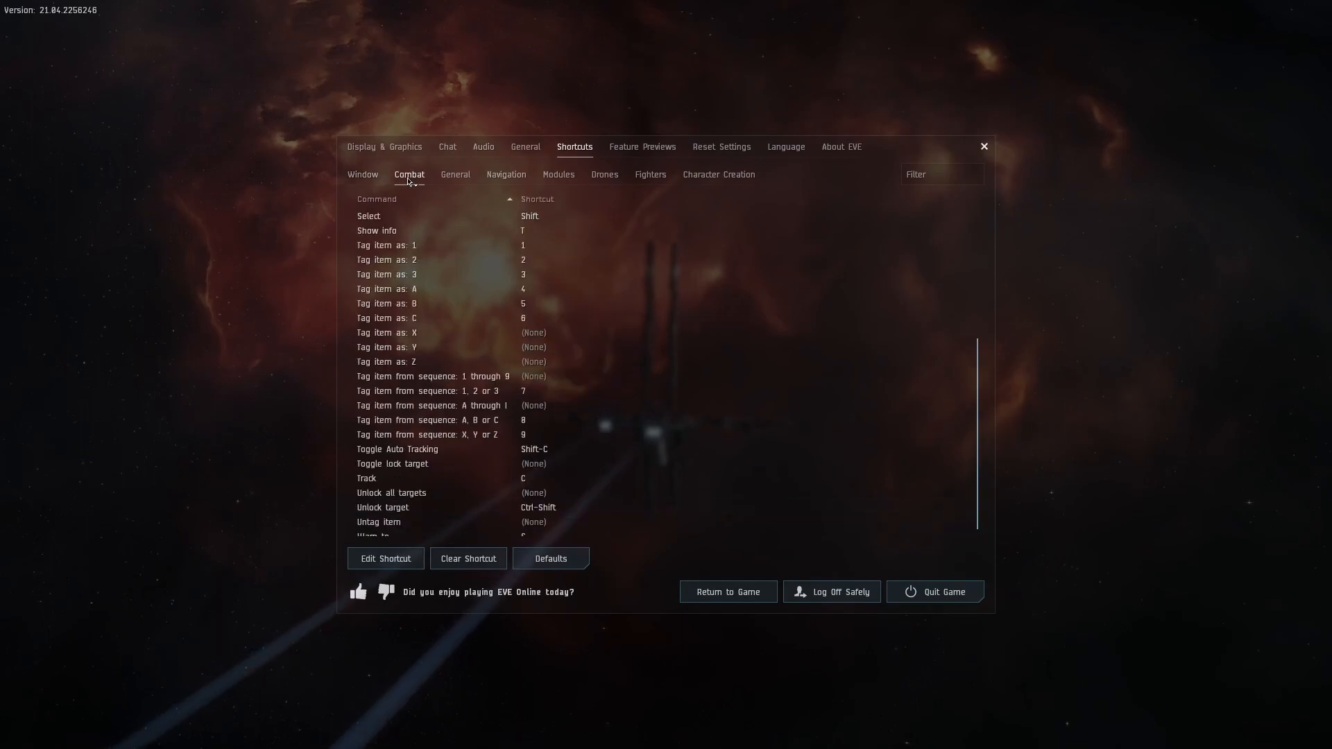
scroll(up, 3)
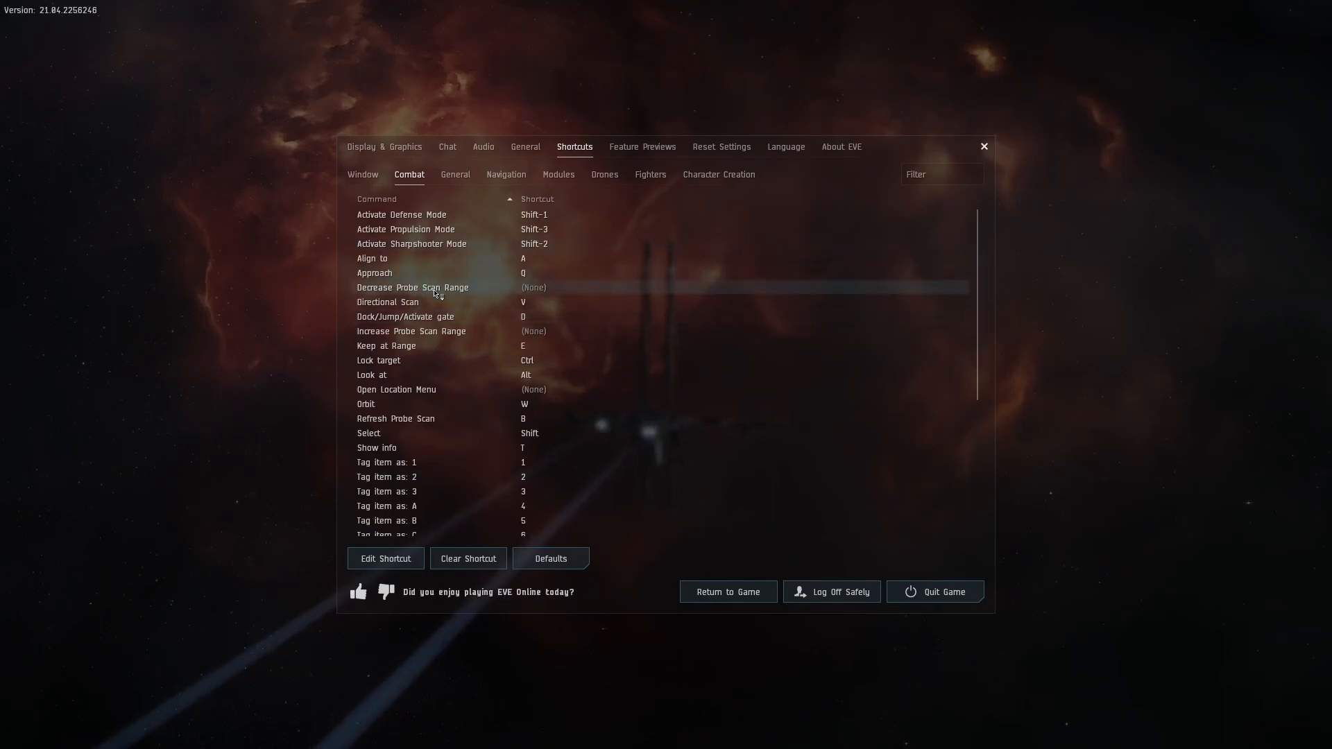
mouse_move(548, 293)
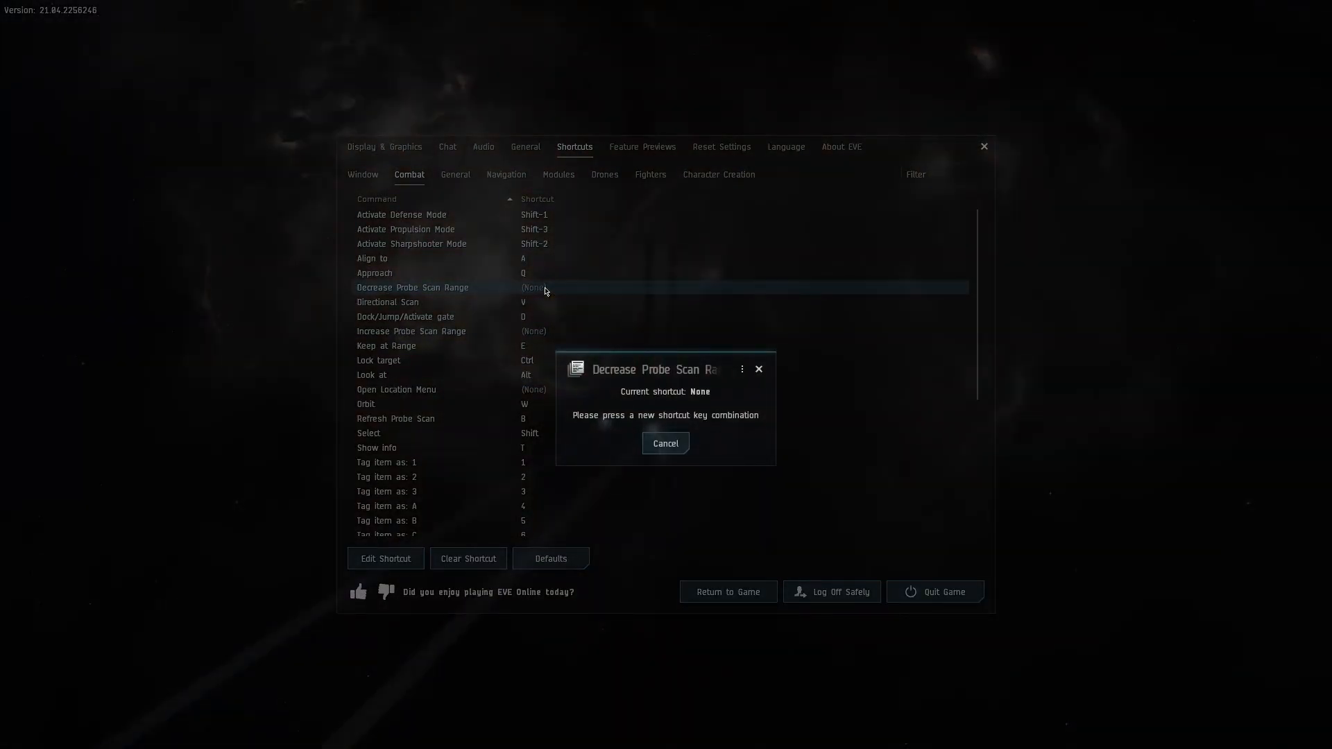
key(w)
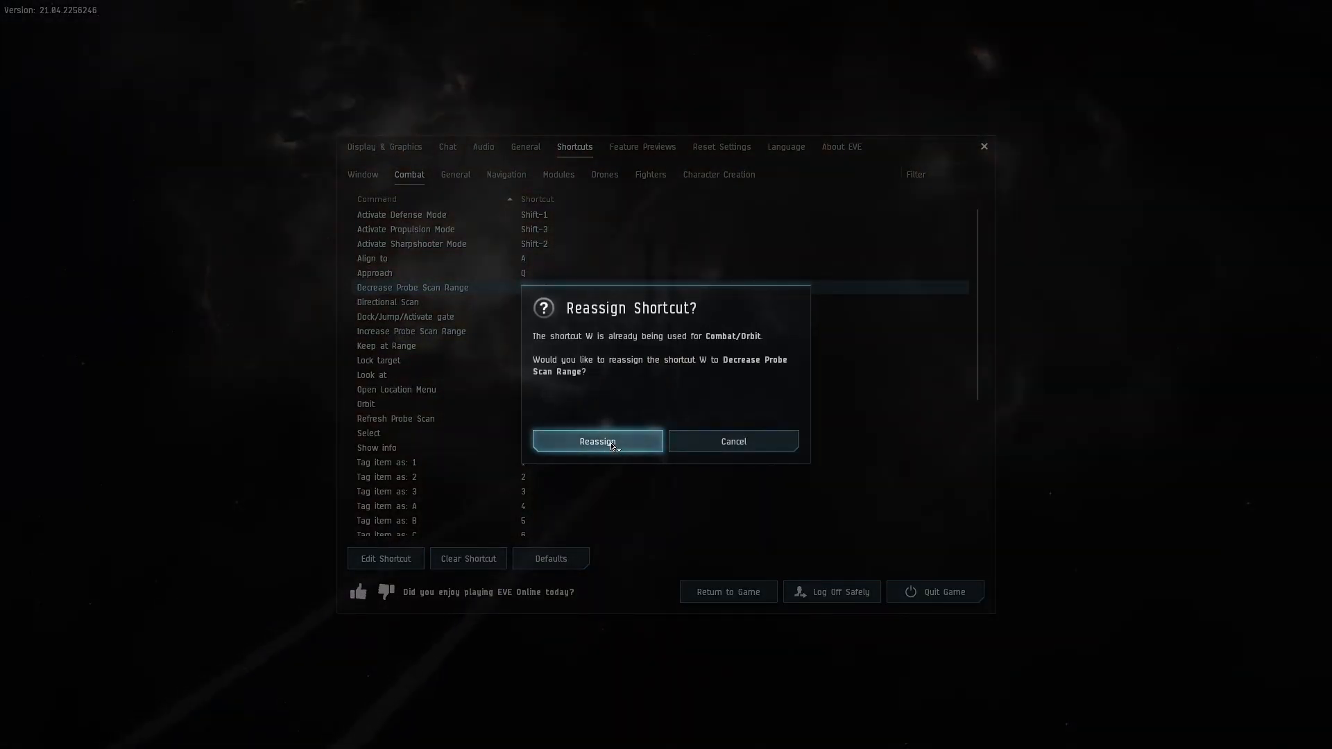
click(597, 441)
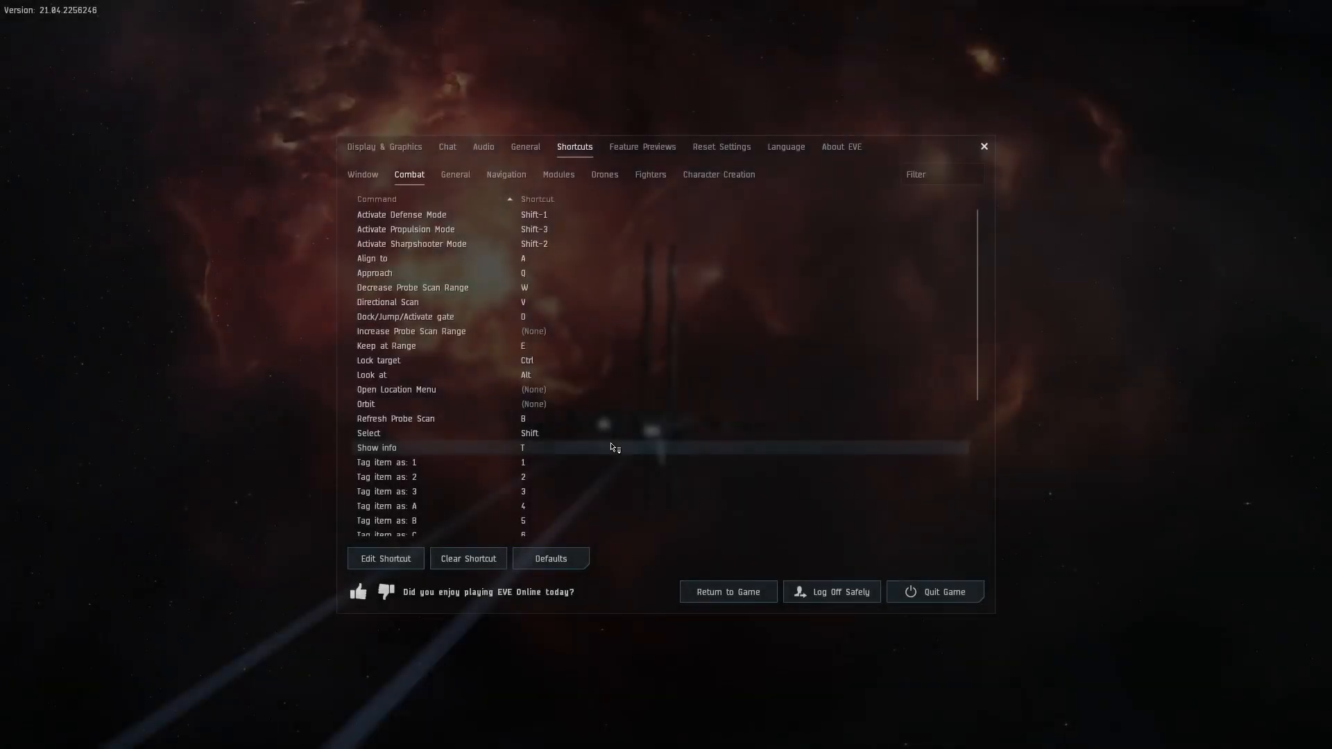
mouse_move(431, 287)
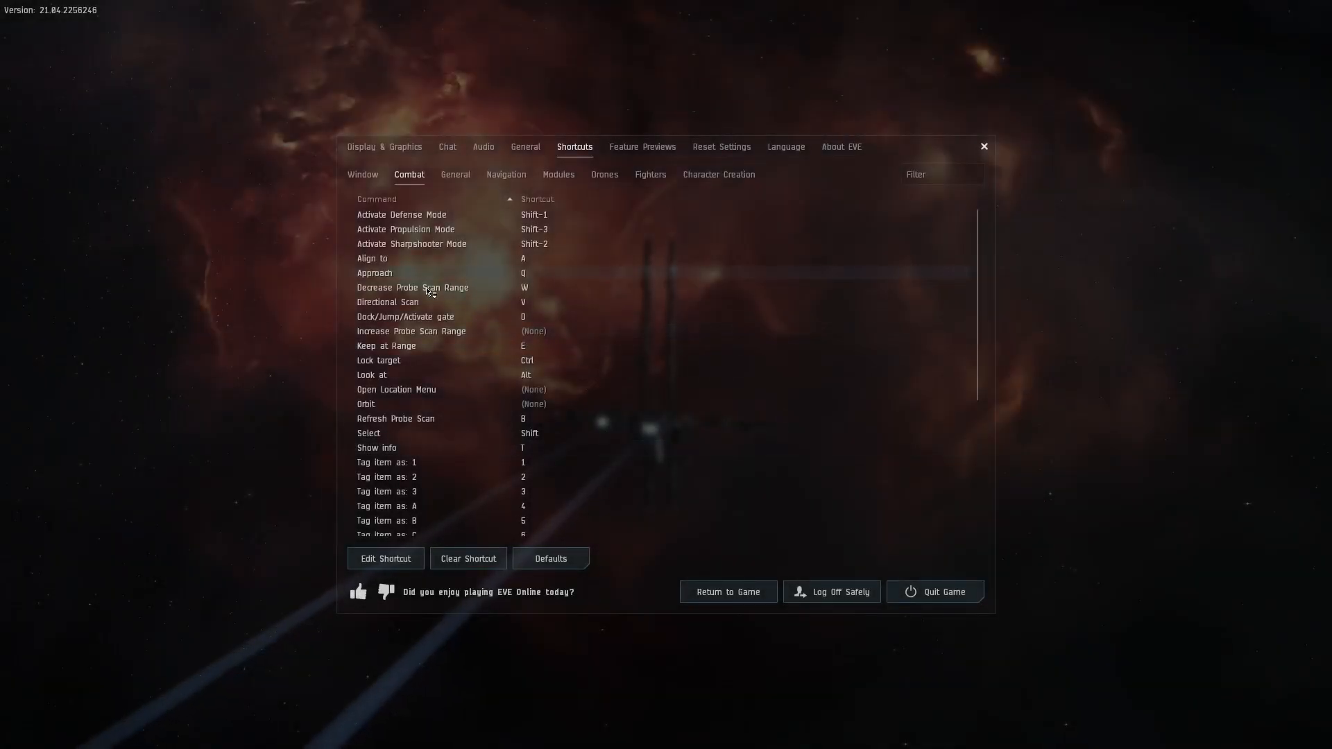
click(412, 332)
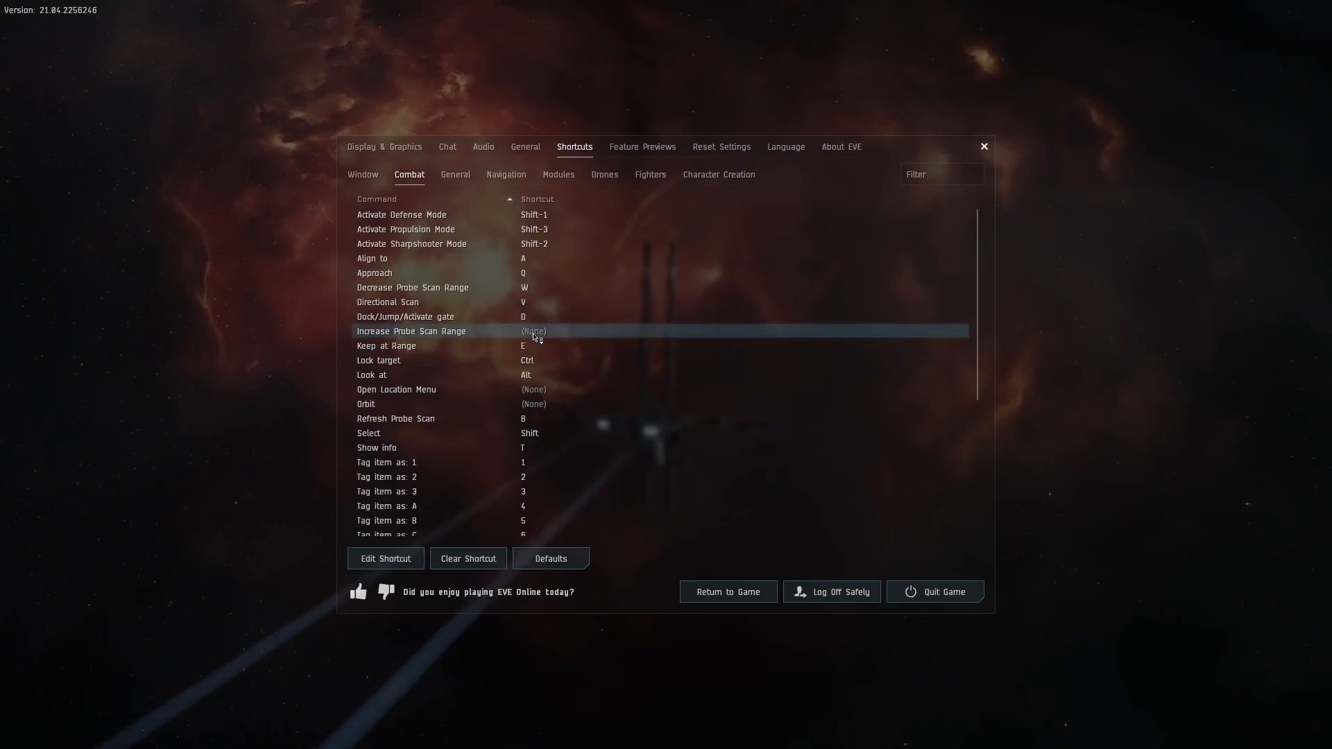
key(q)
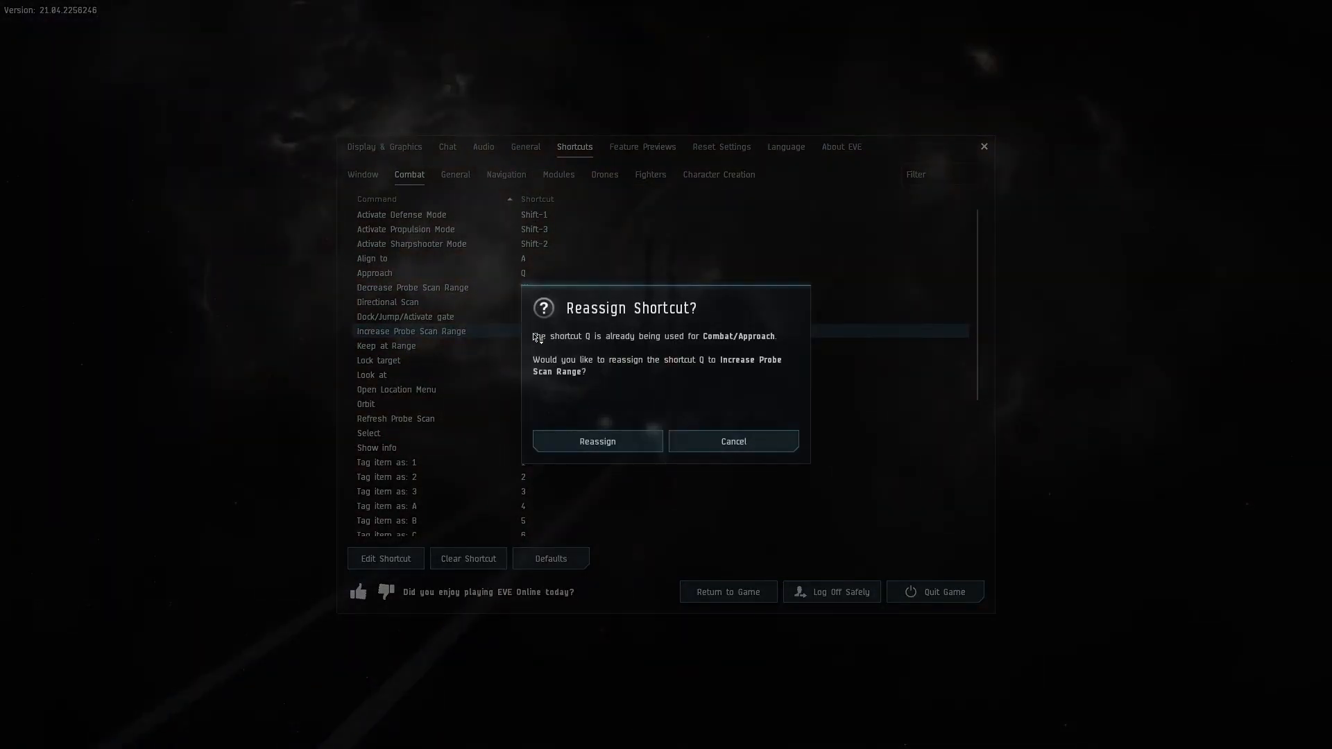
mouse_move(596, 441)
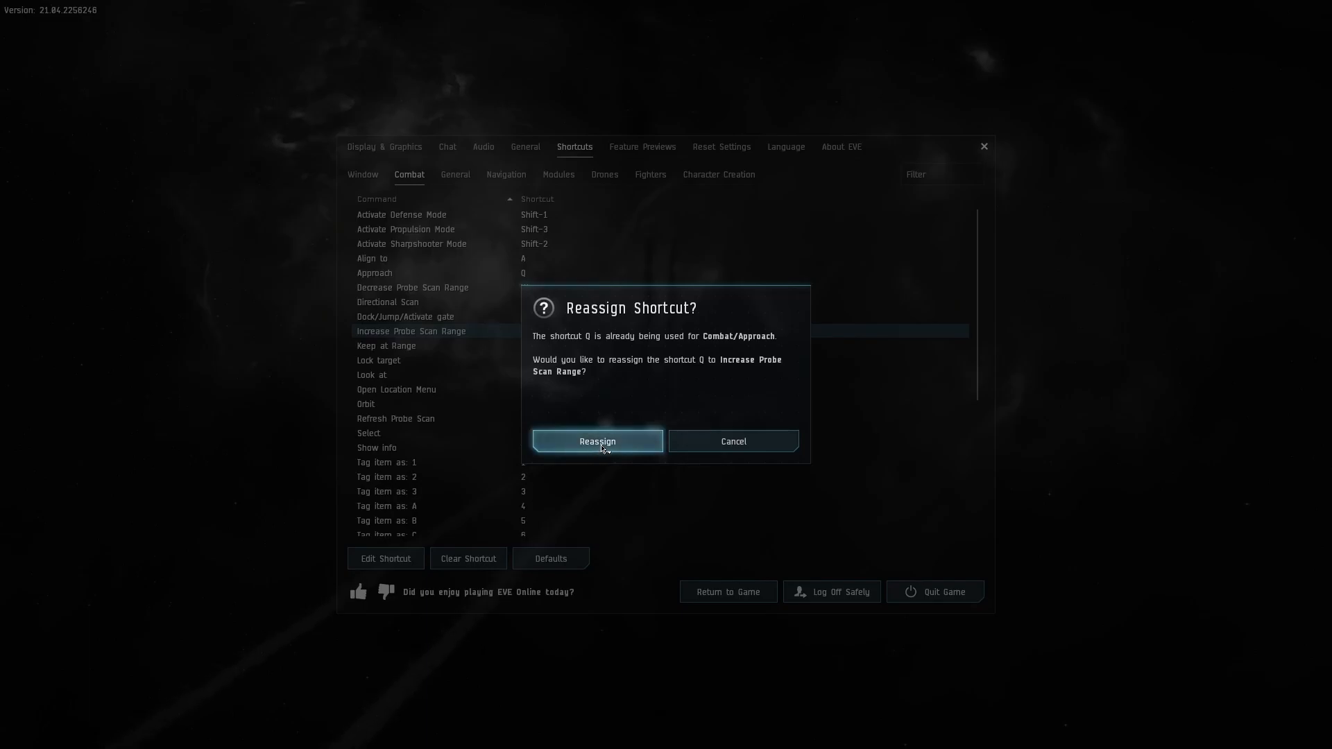
click(596, 441)
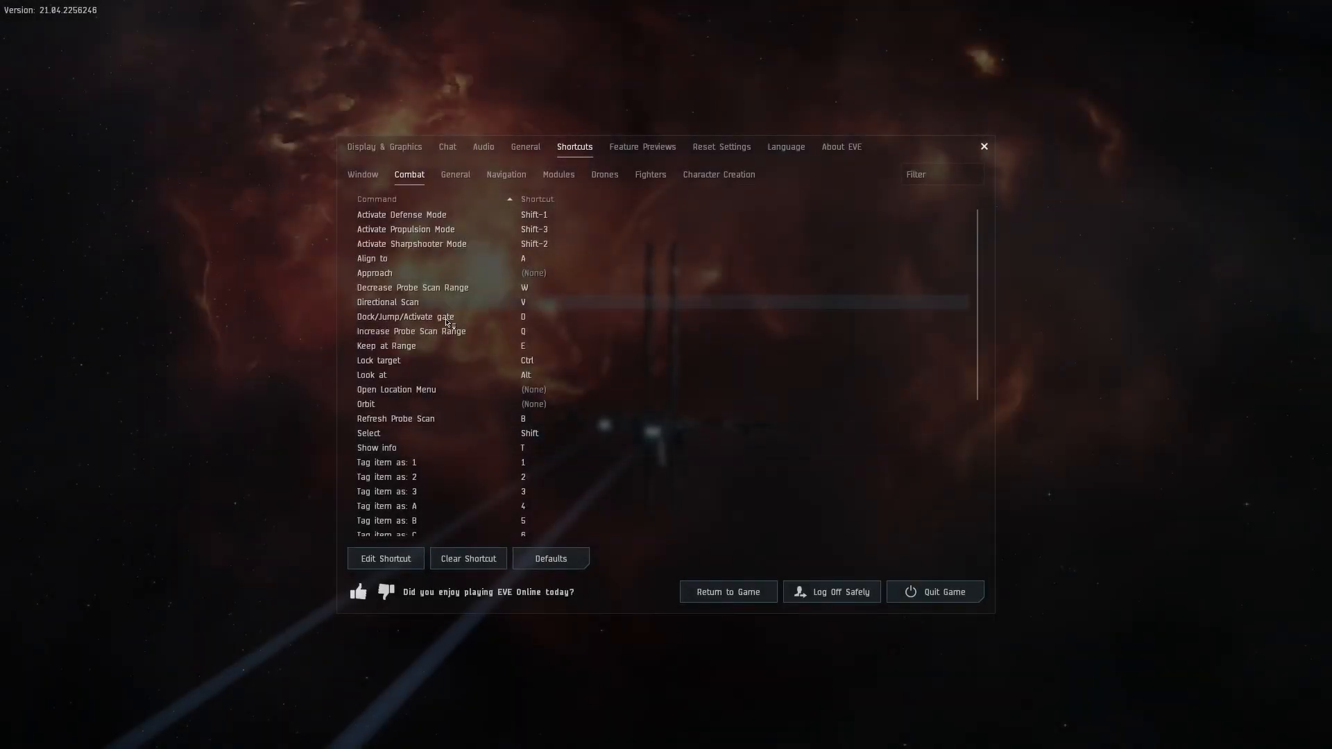
Reassign E to Refresh Probe Scan
scroll(down, 3)
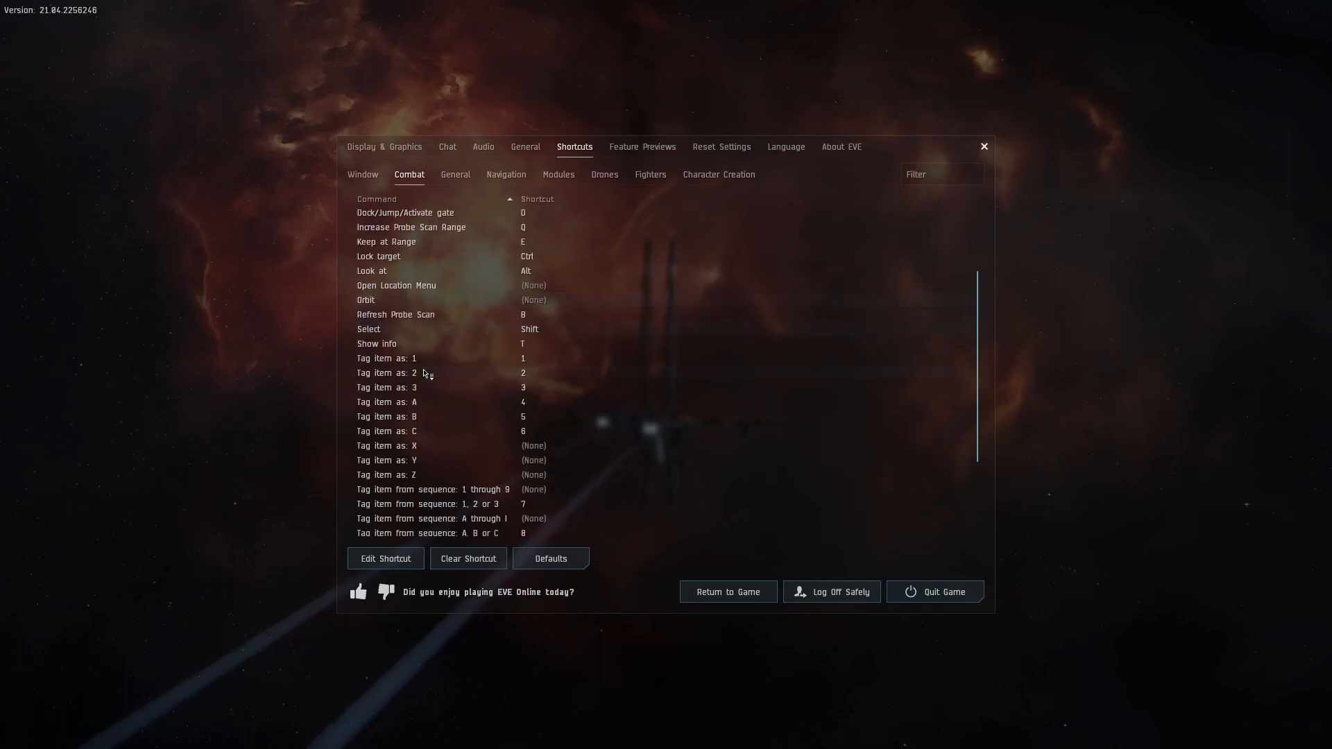
scroll(down, 3)
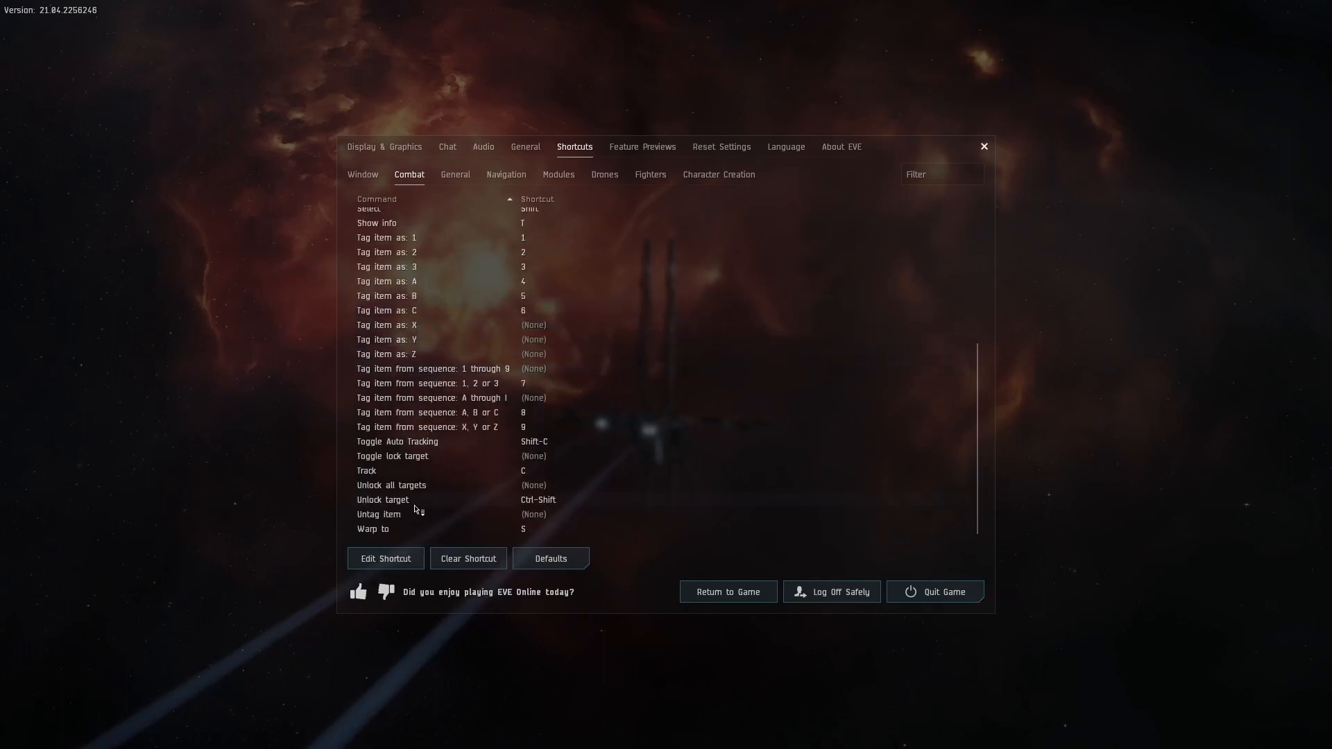
scroll(up, 3)
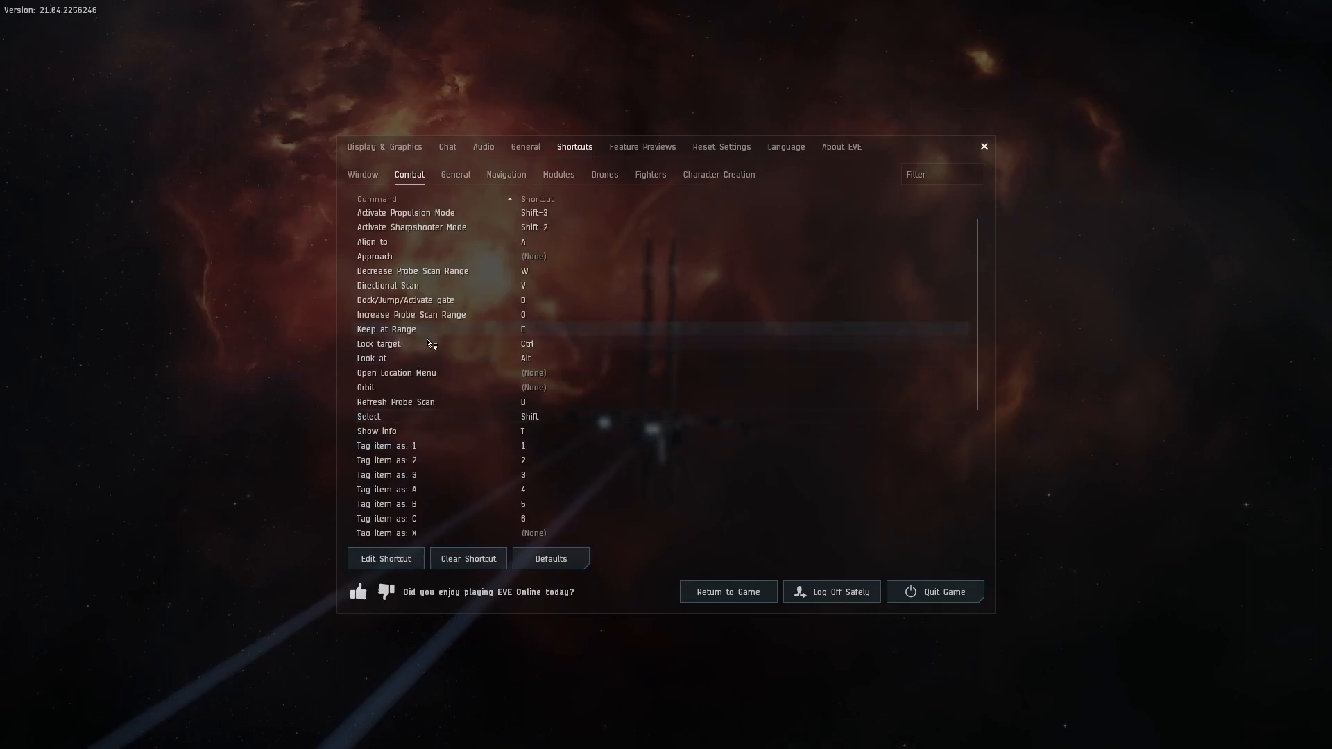
scroll(up, 3)
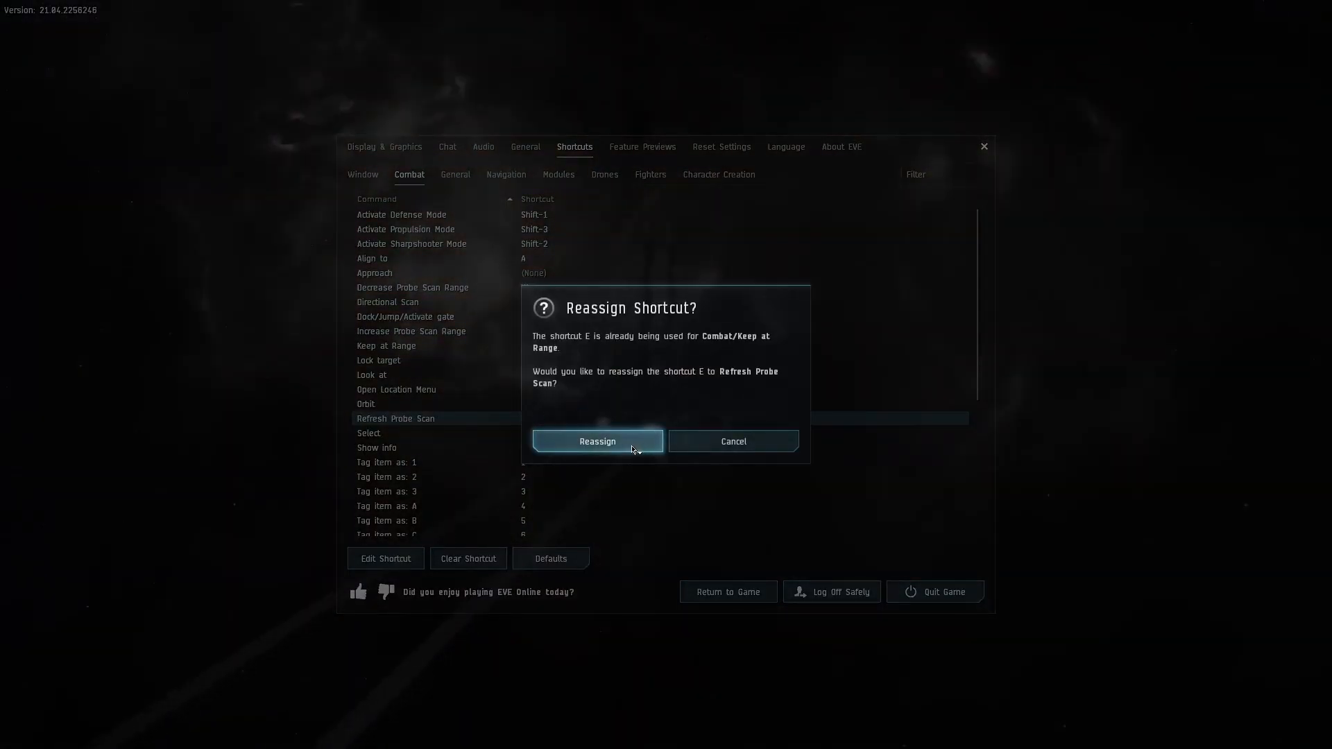
click(597, 441)
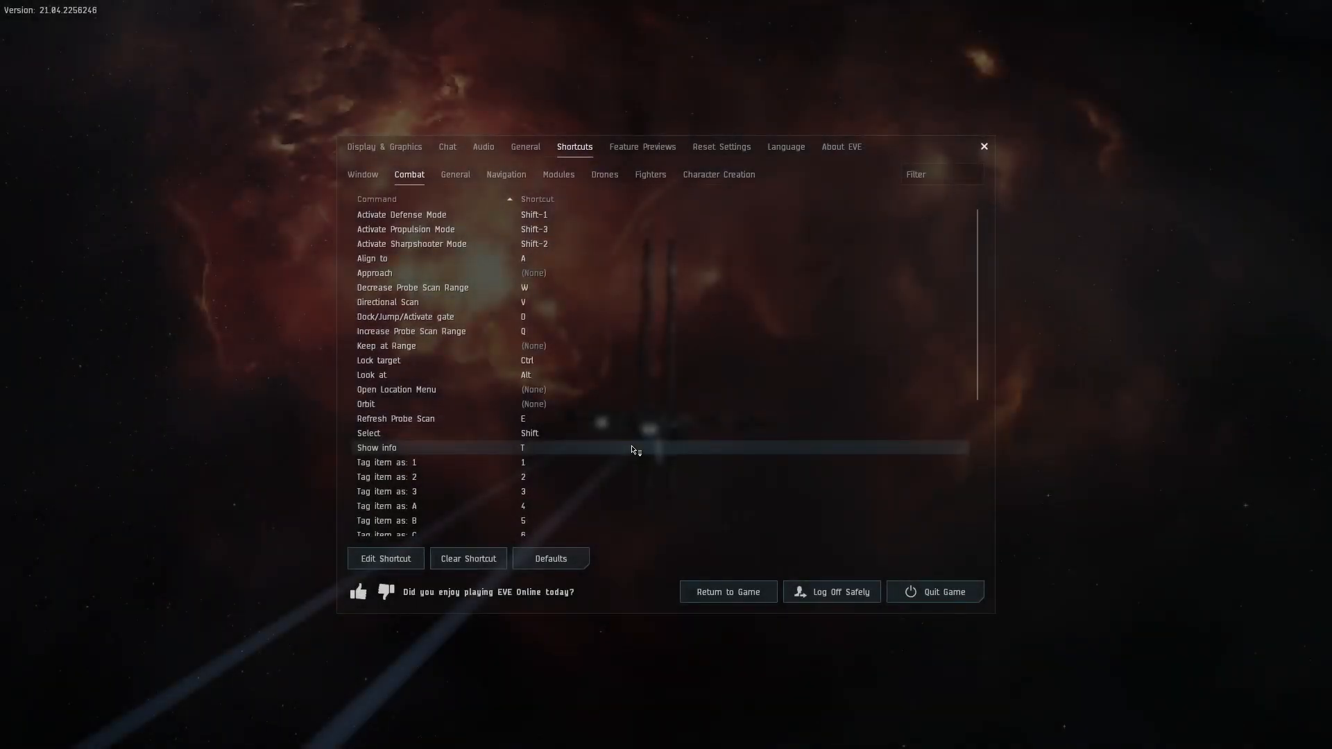
Bind Tag item as: X to 4 and Unlock target to X
scroll(down, 3)
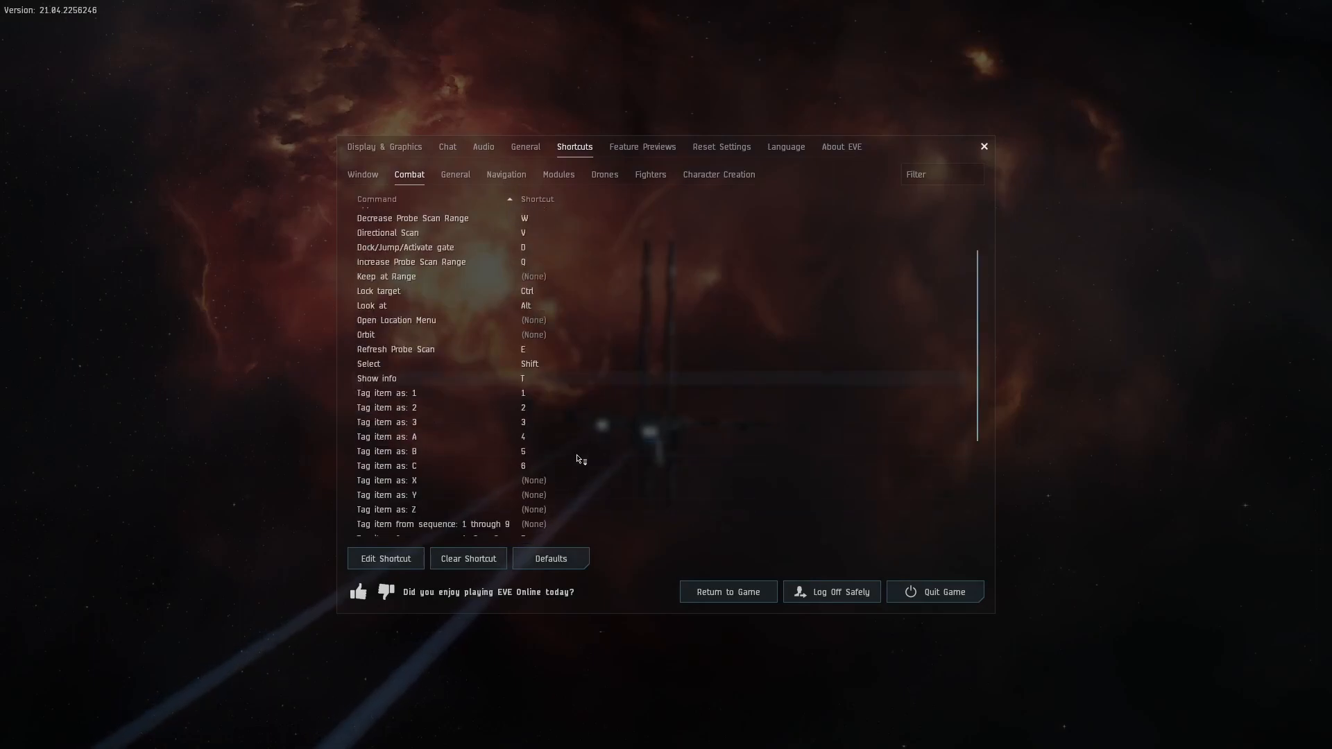
scroll(down, 3)
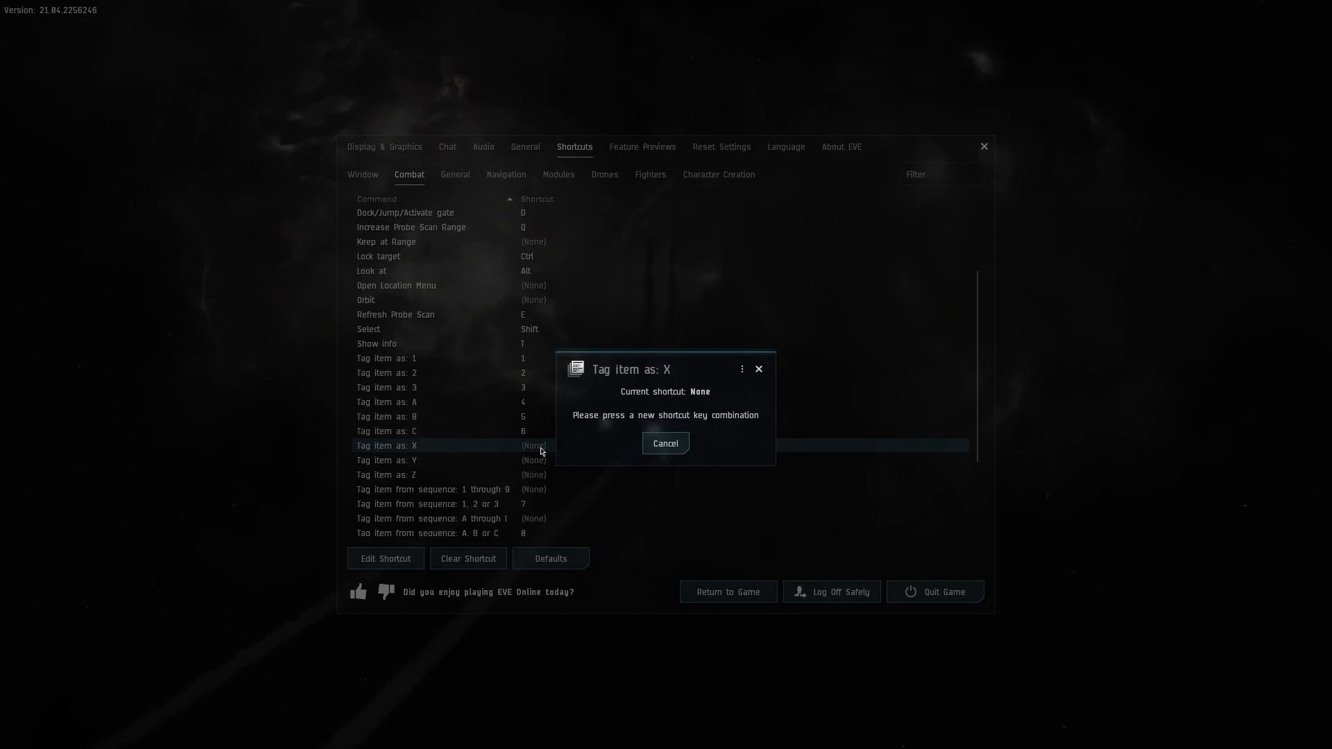
key(4)
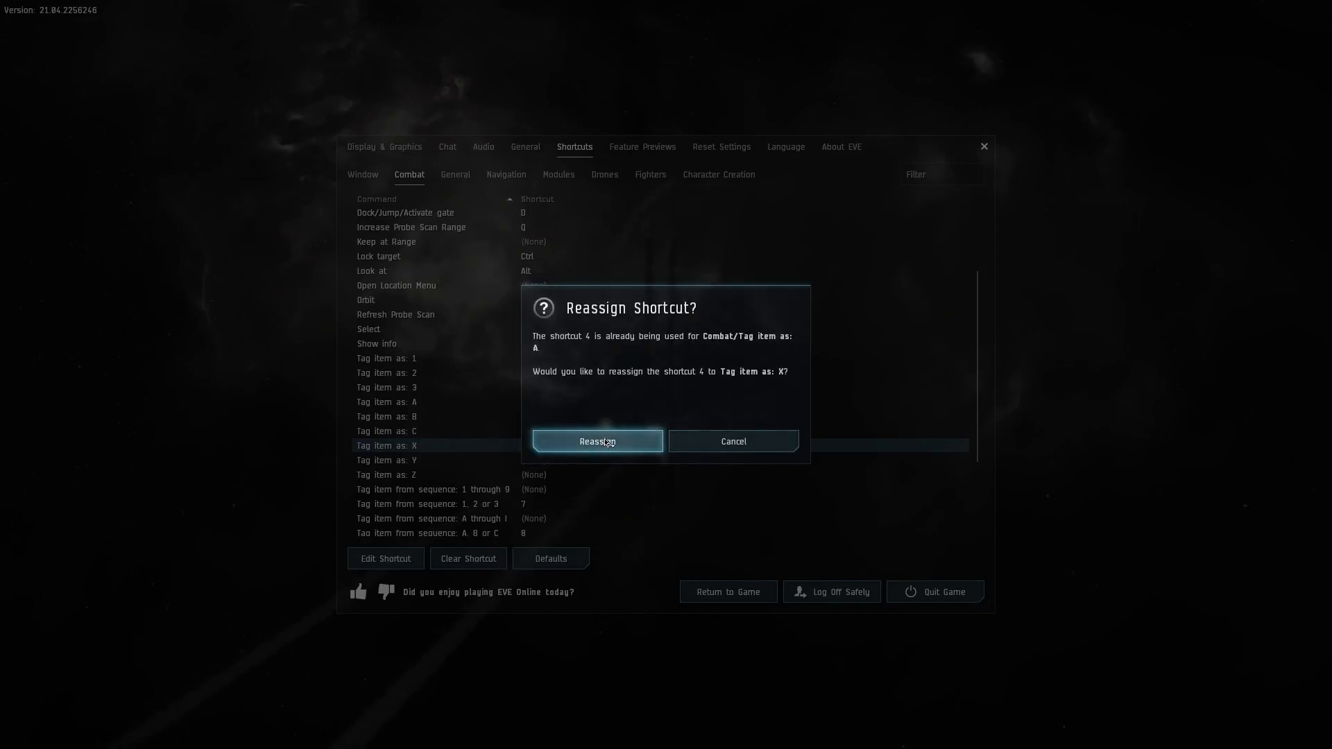
click(596, 441)
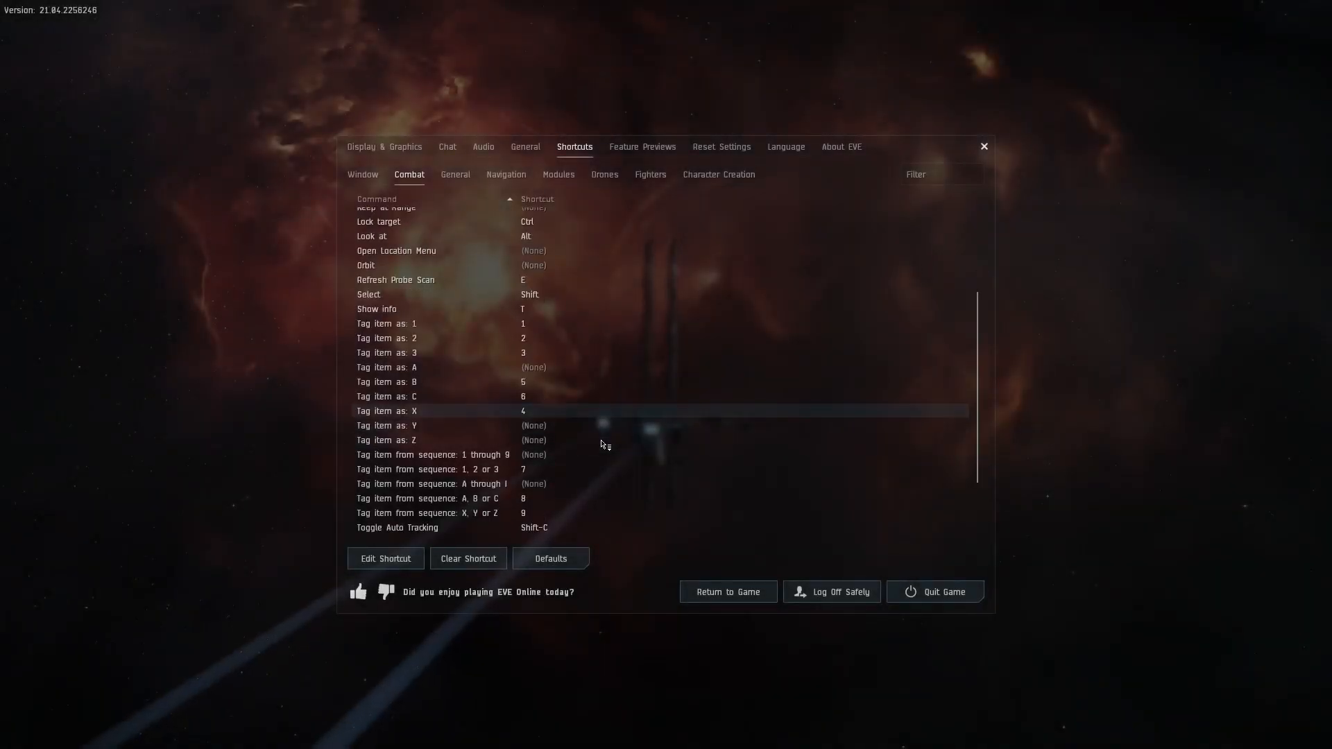
scroll(down, 3)
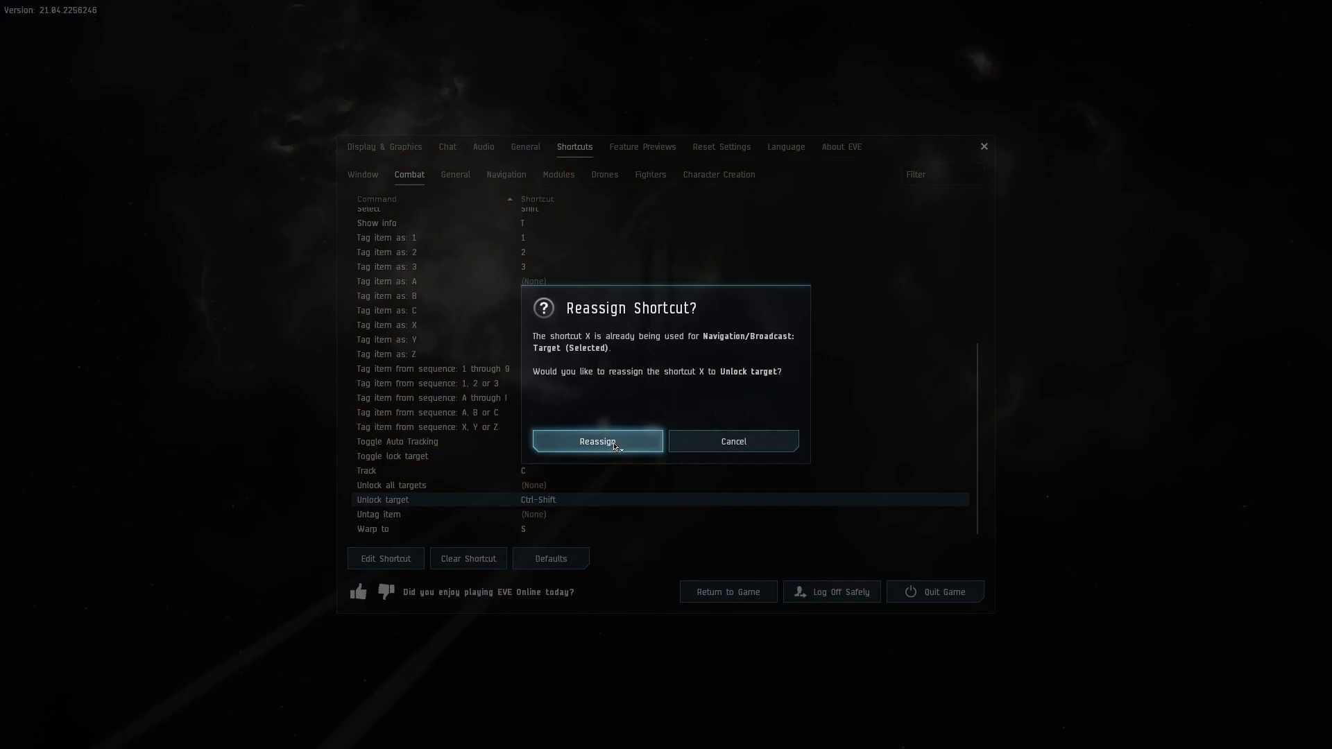
click(597, 441)
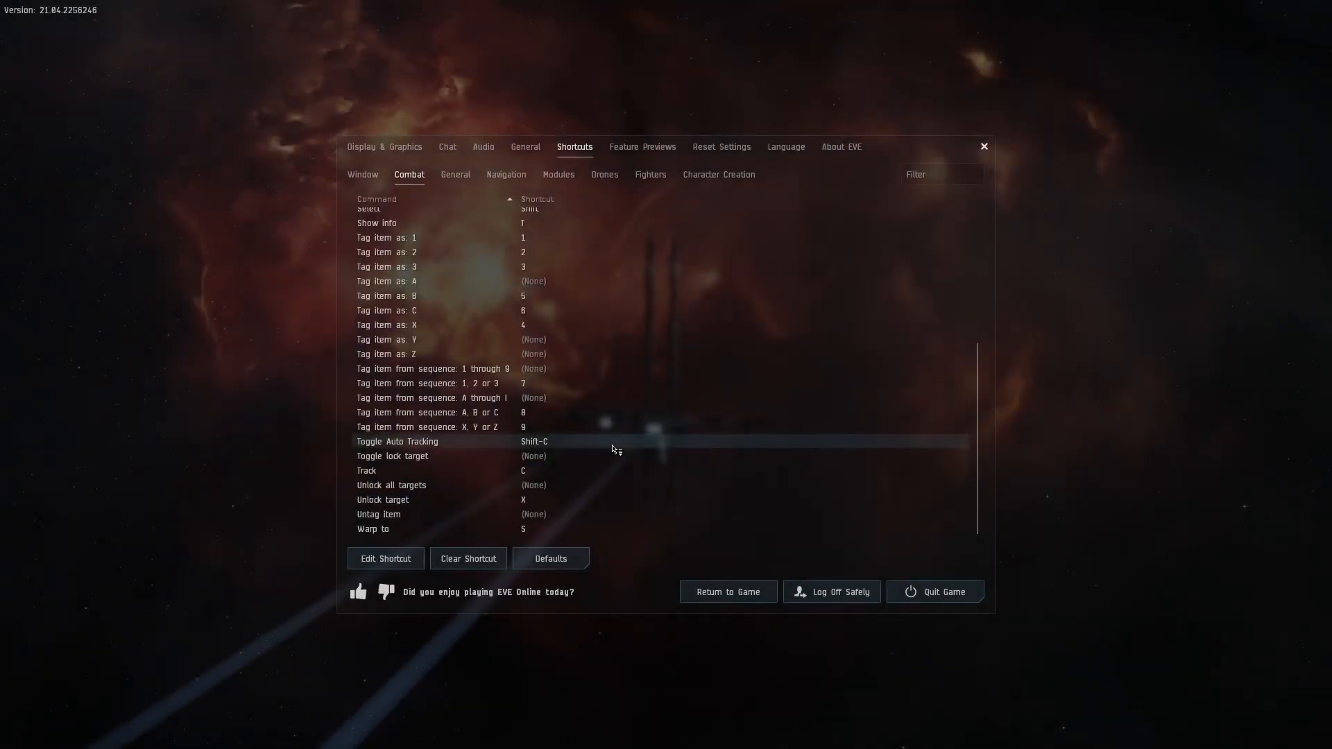
mouse_move(530, 209)
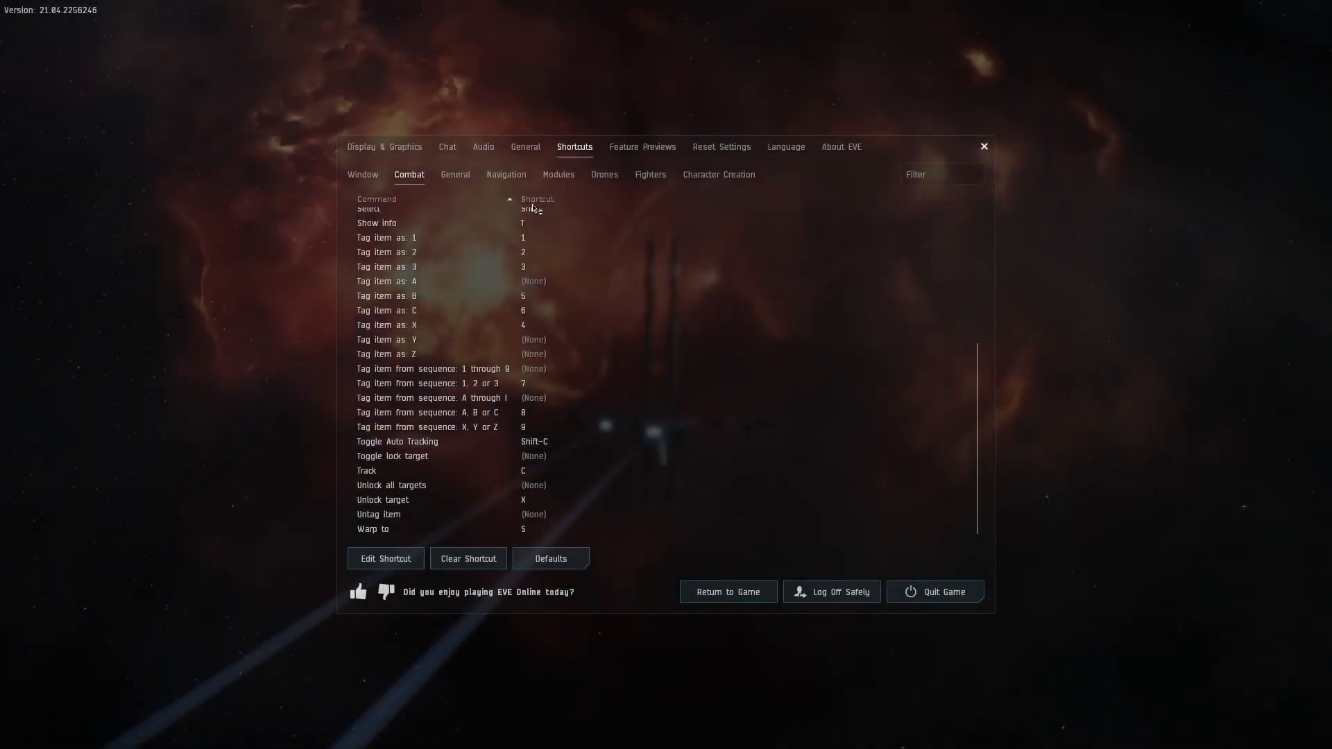
mouse_move(558, 174)
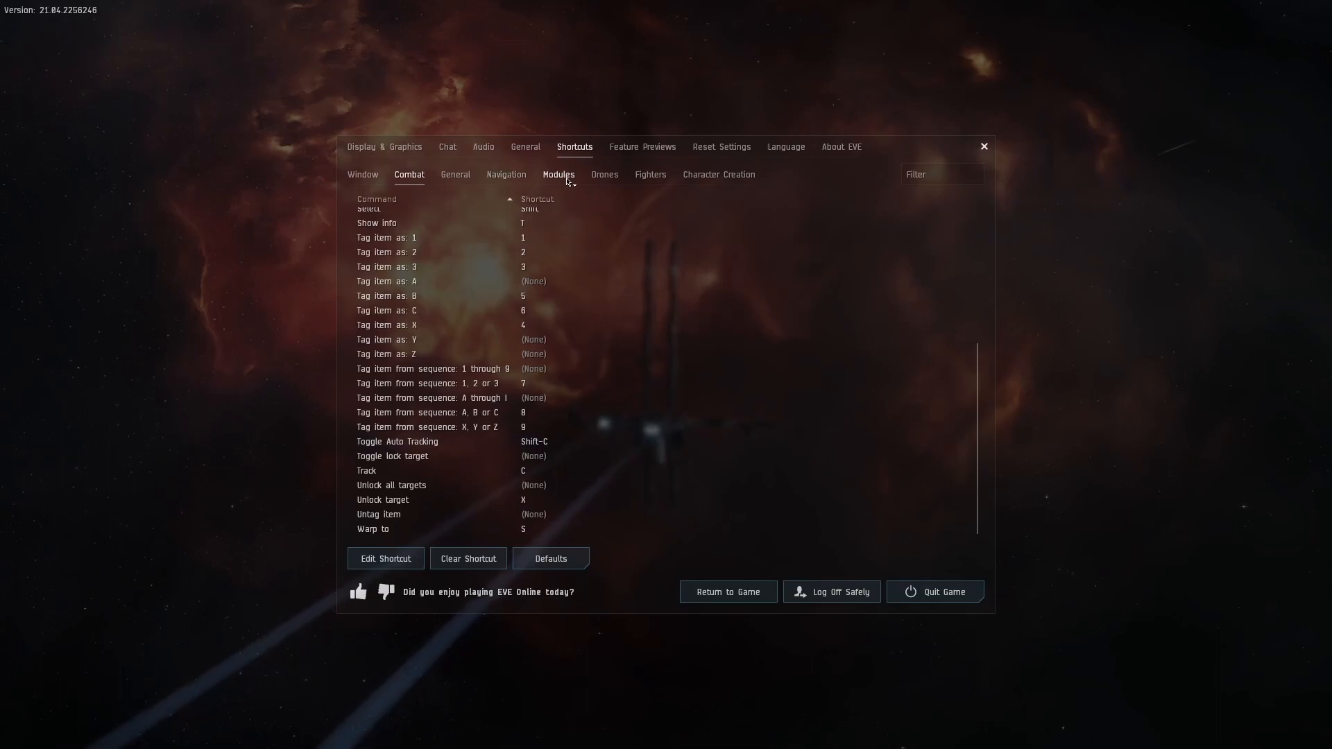
Bind High Power Slots 1, 2 and 3 to keys 1, 2 and 3, taking them from combat tagging
click(558, 174)
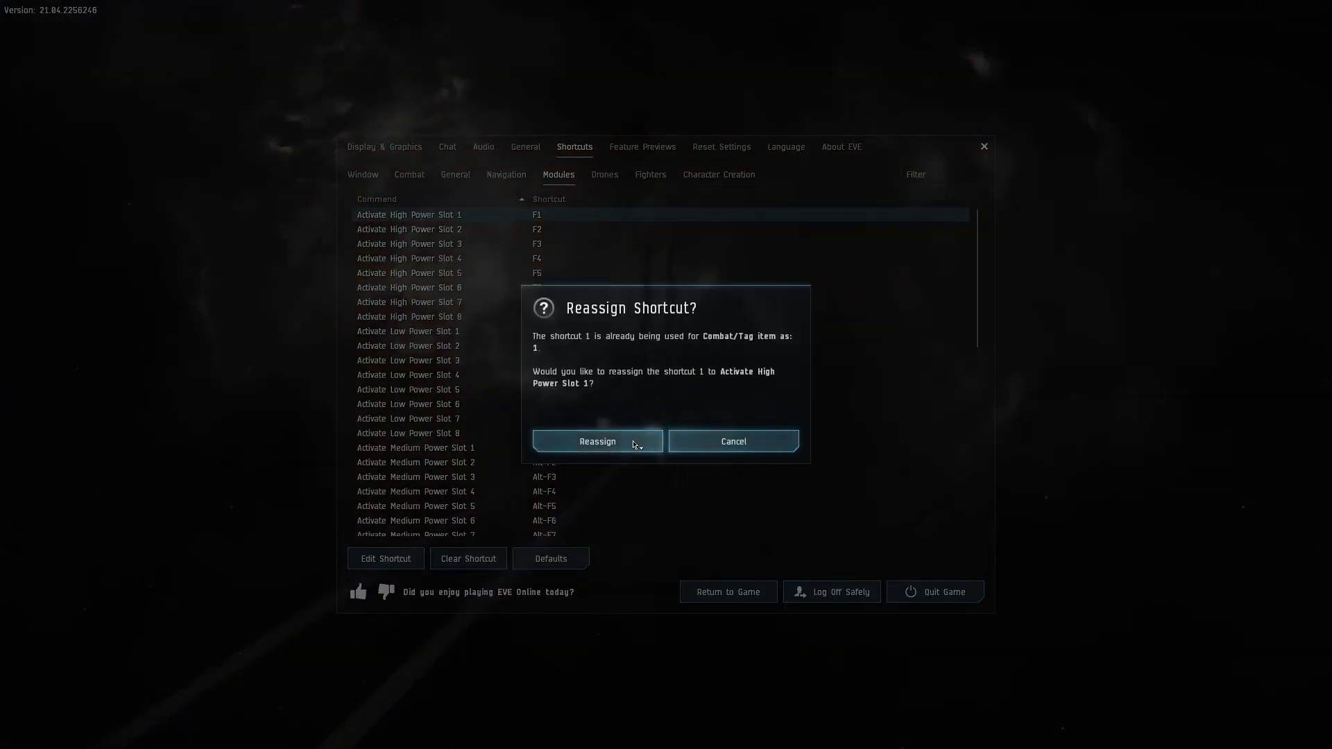
click(598, 441)
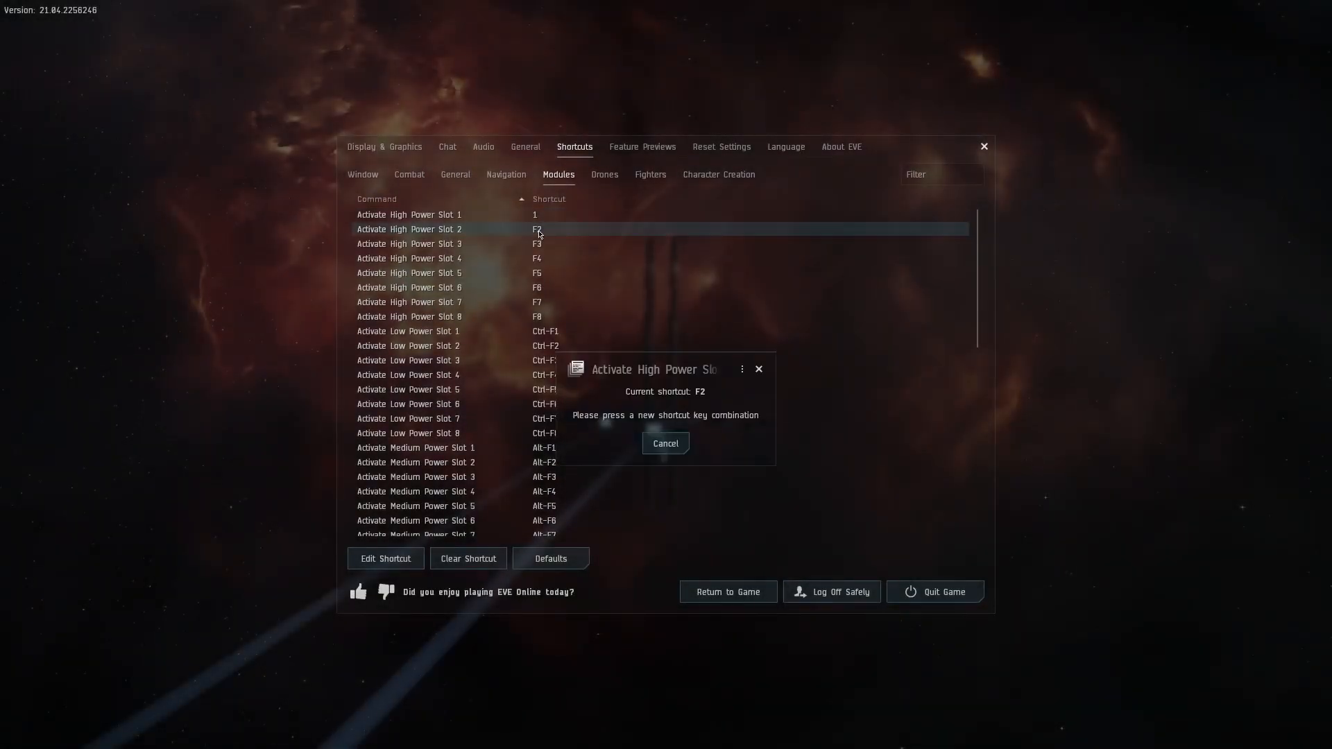
key(2)
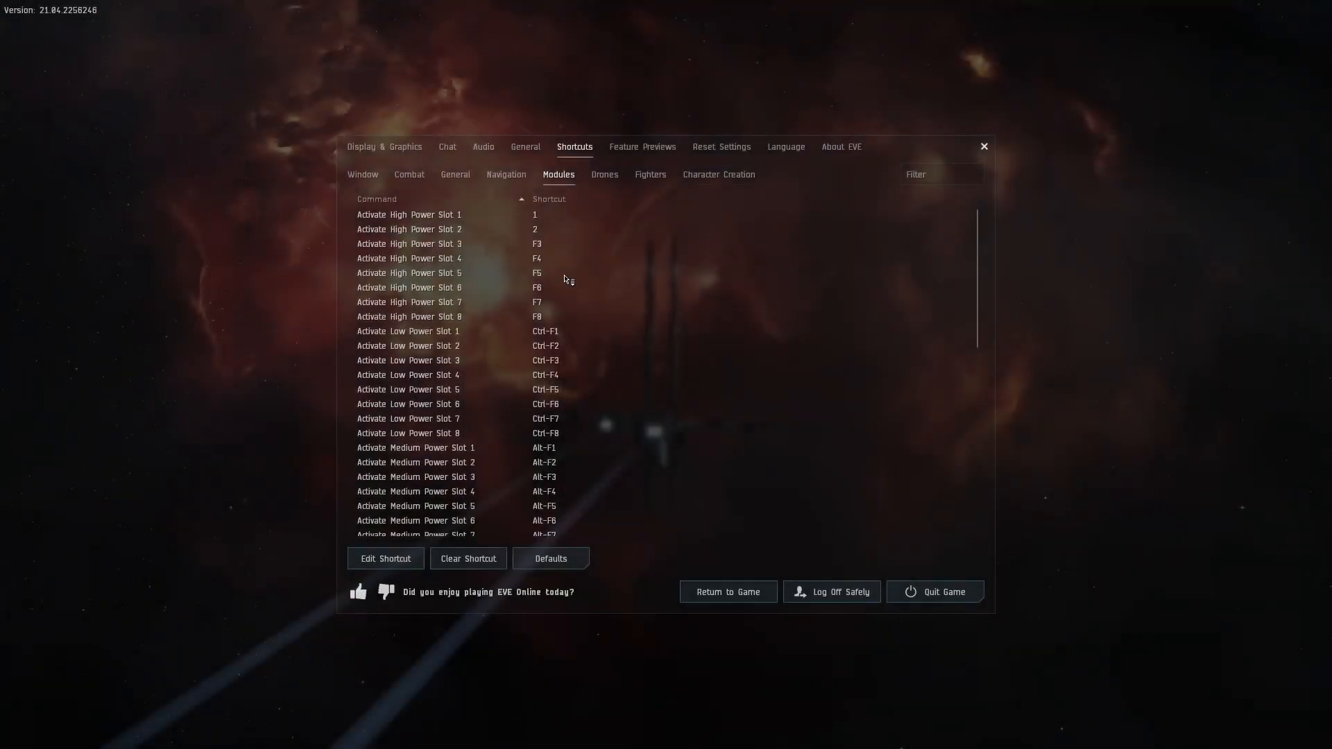
click(424, 243)
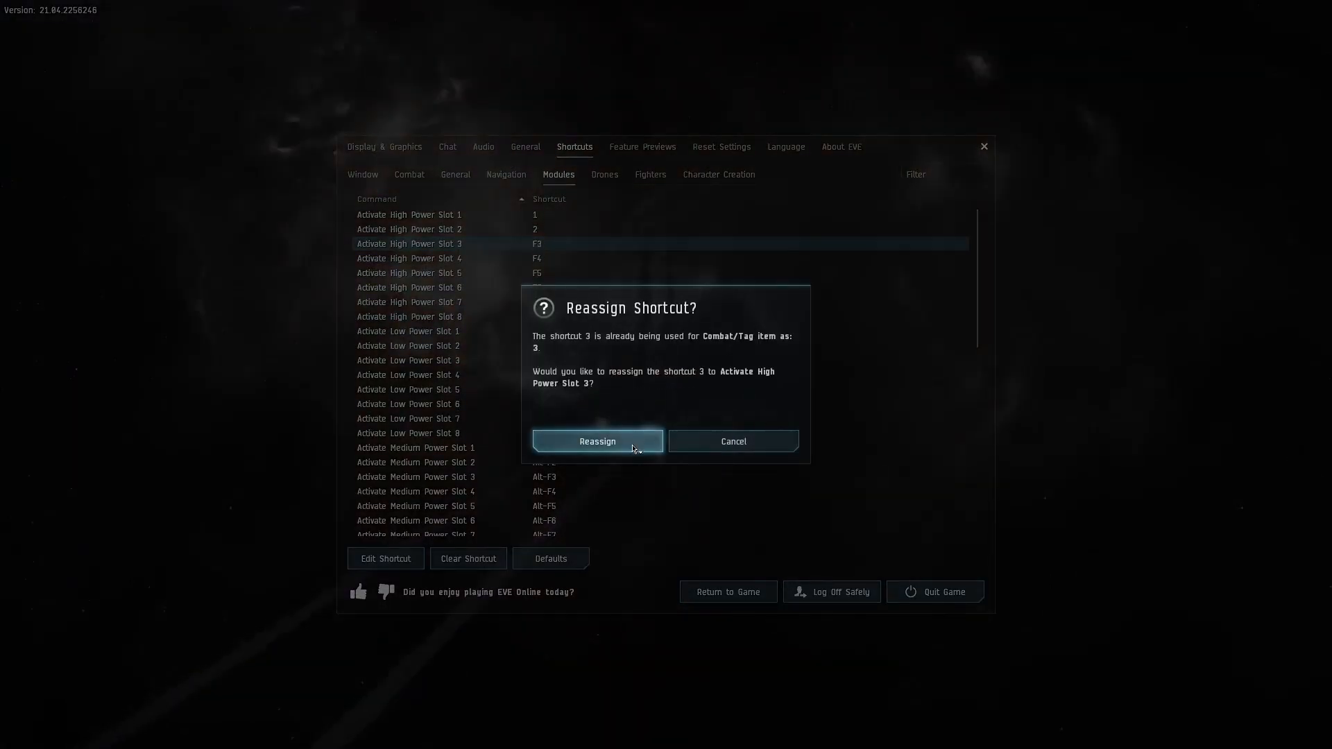
click(597, 442)
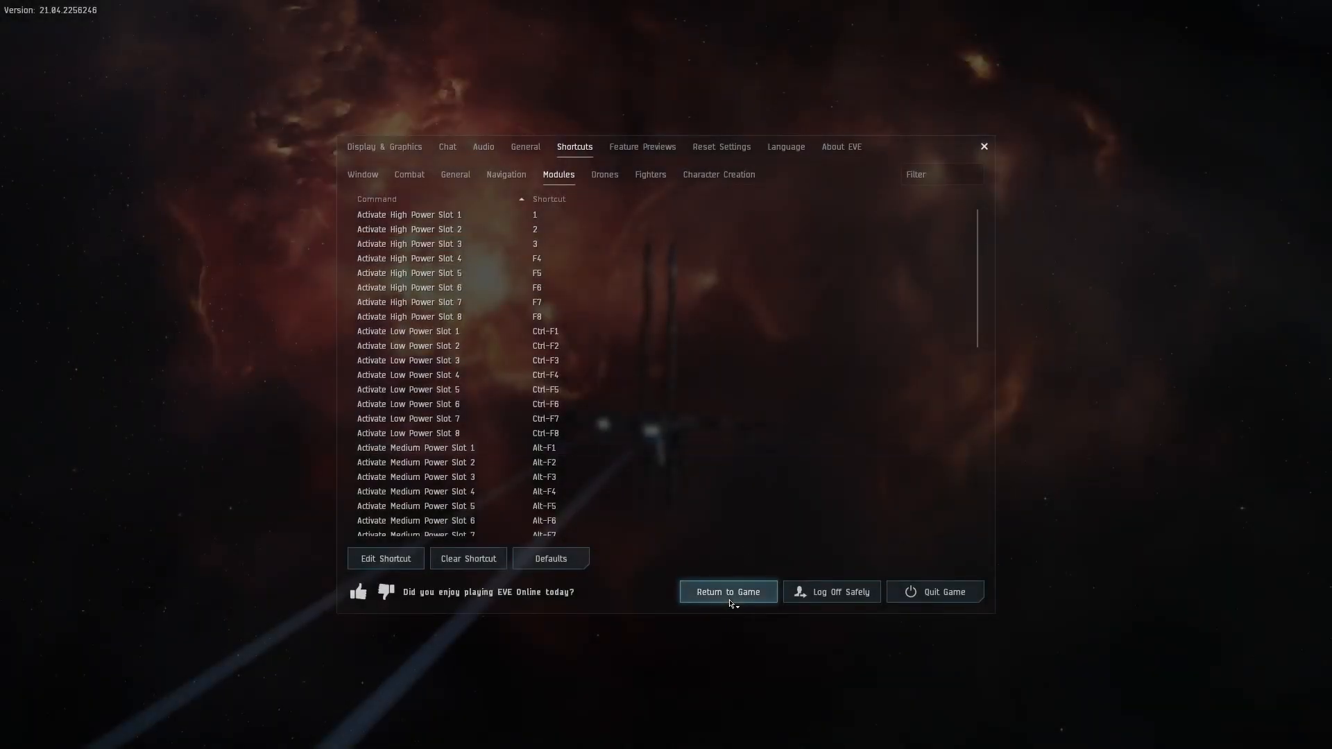
mouse_move(575, 147)
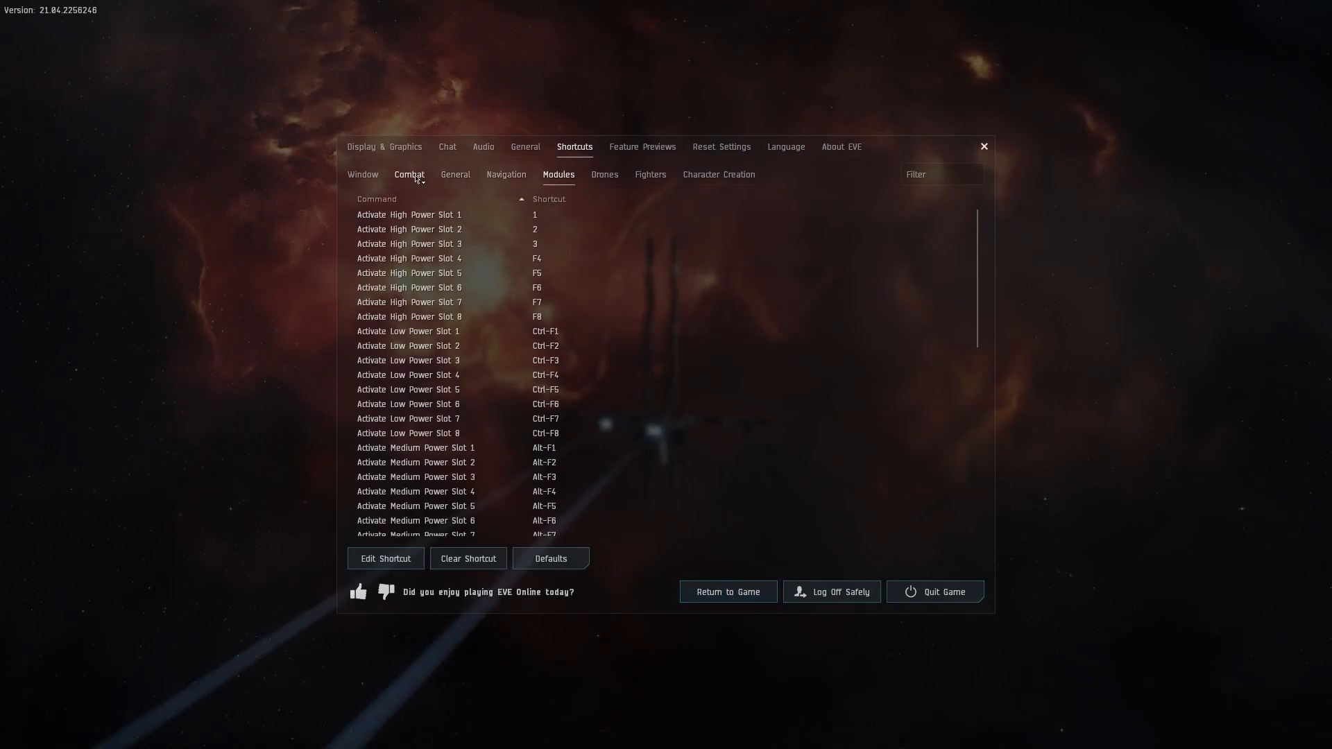
Bind Directional Scan to Space, replacing chat focus, and return to the game
click(409, 174)
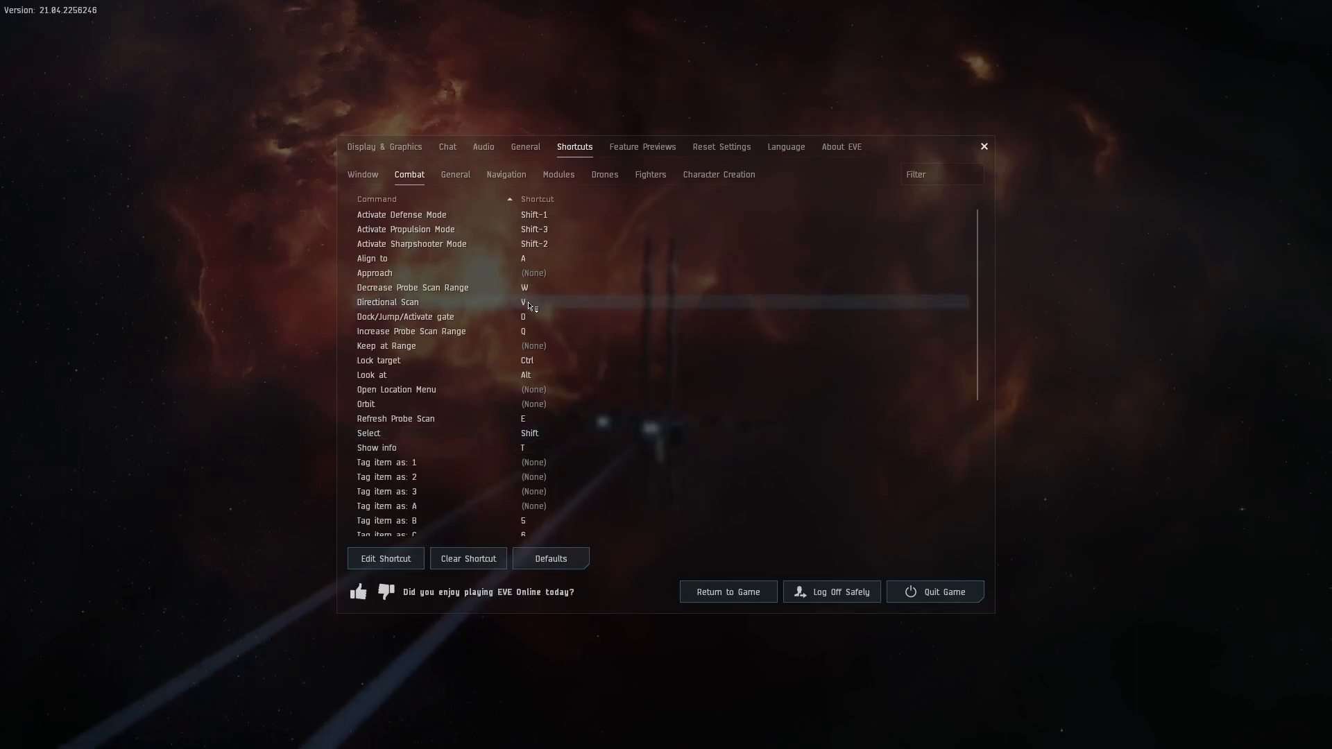
click(385, 558)
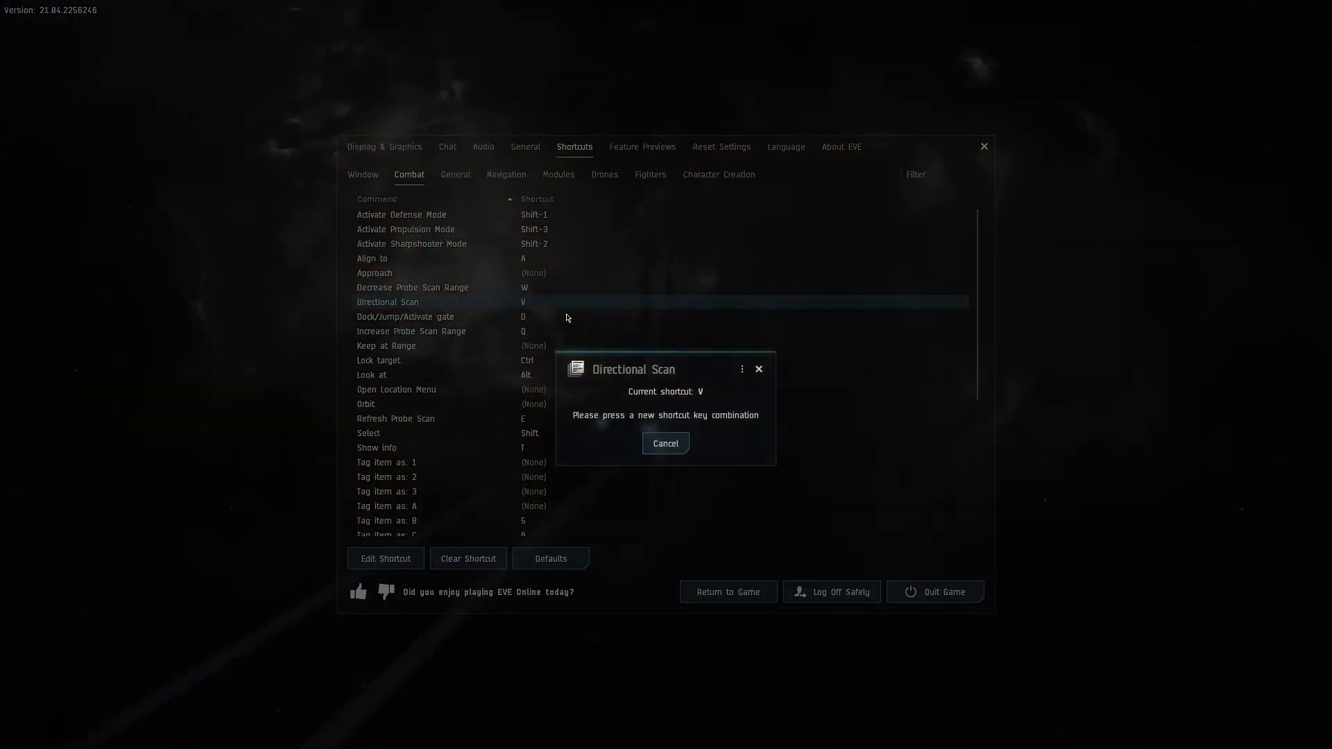
key(space)
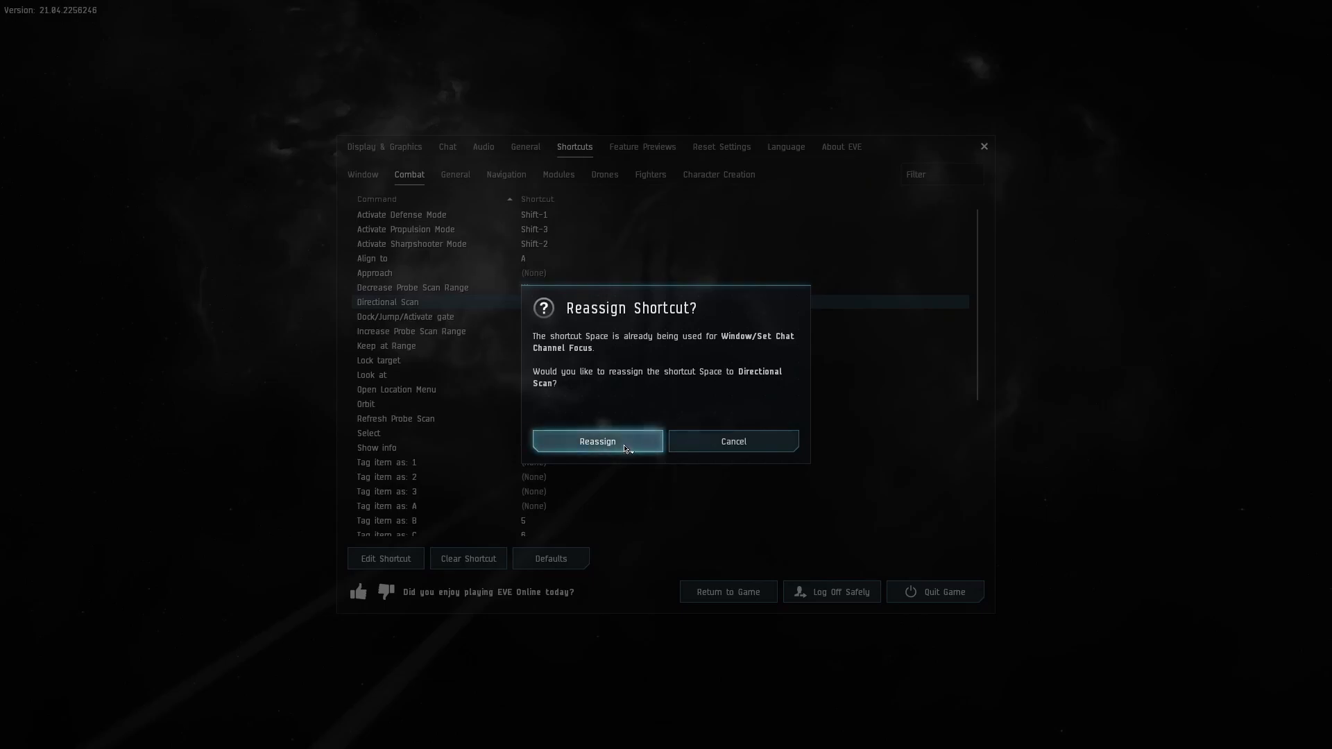
click(597, 441)
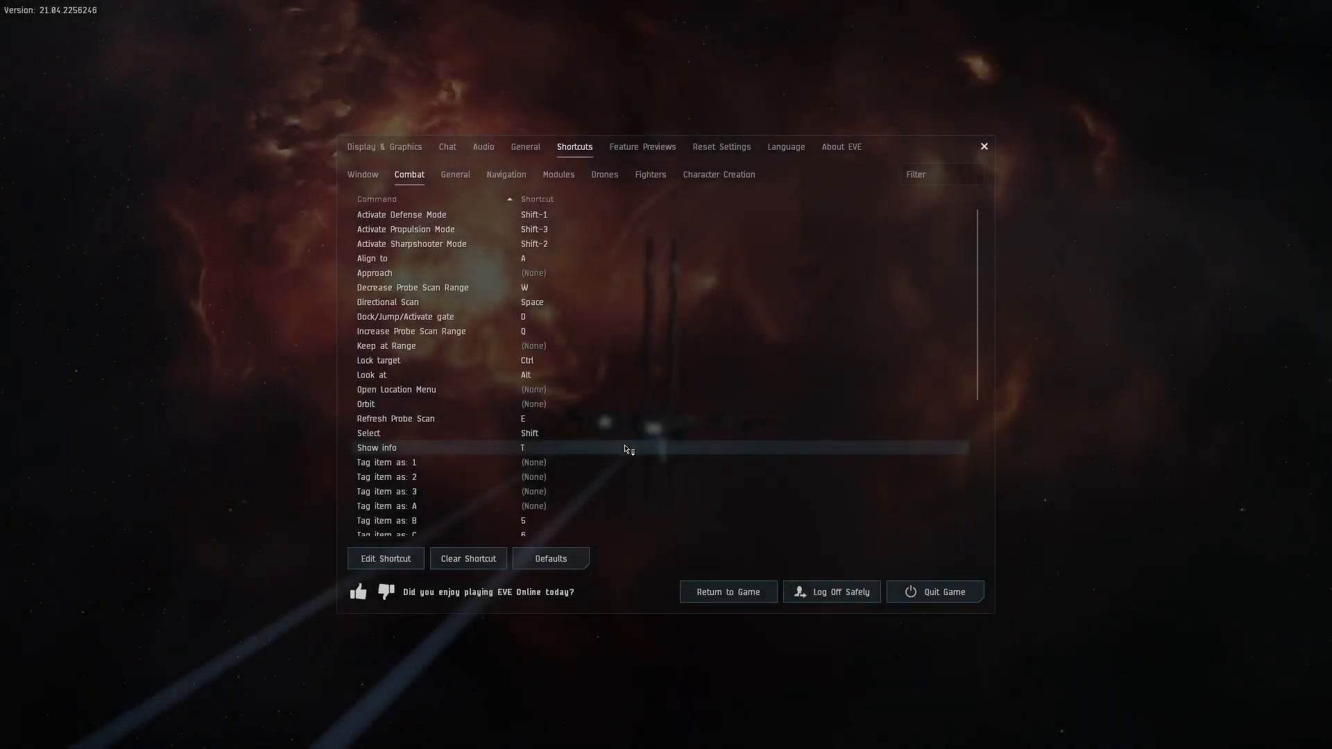
mouse_move(727, 592)
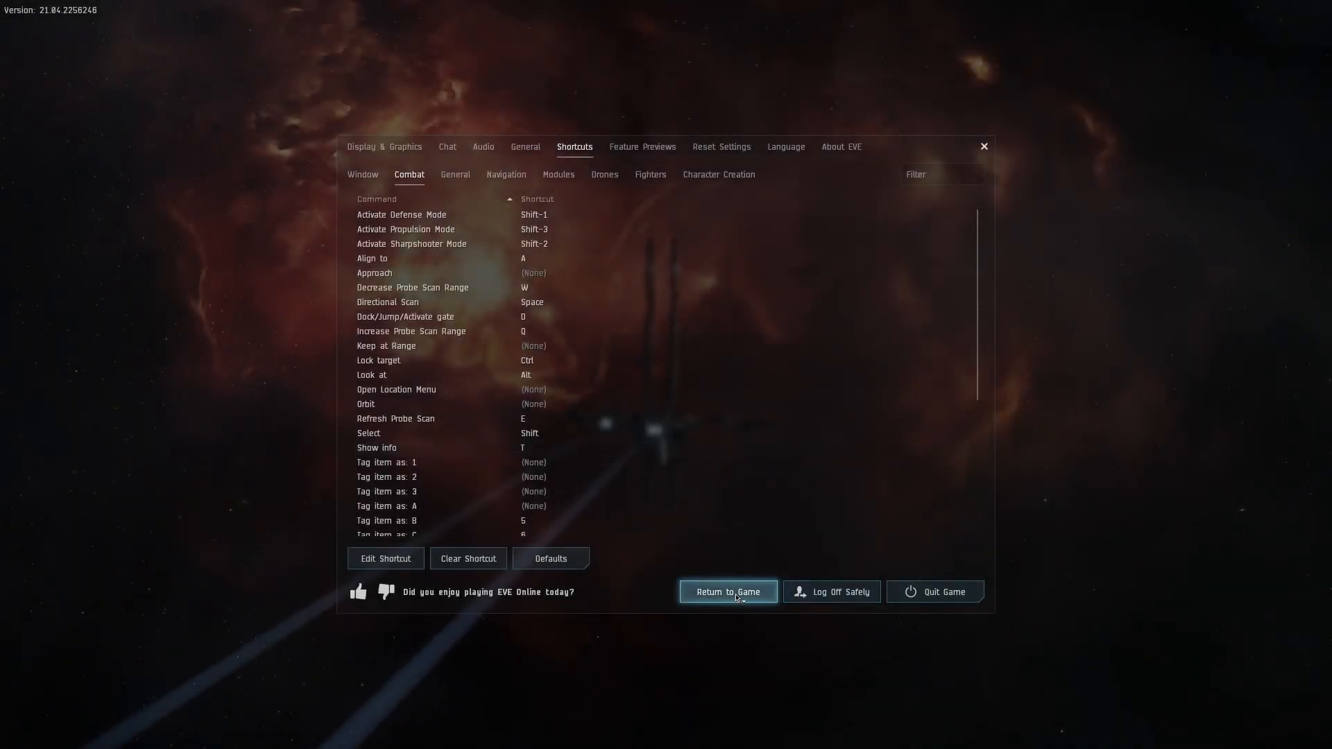
click(726, 591)
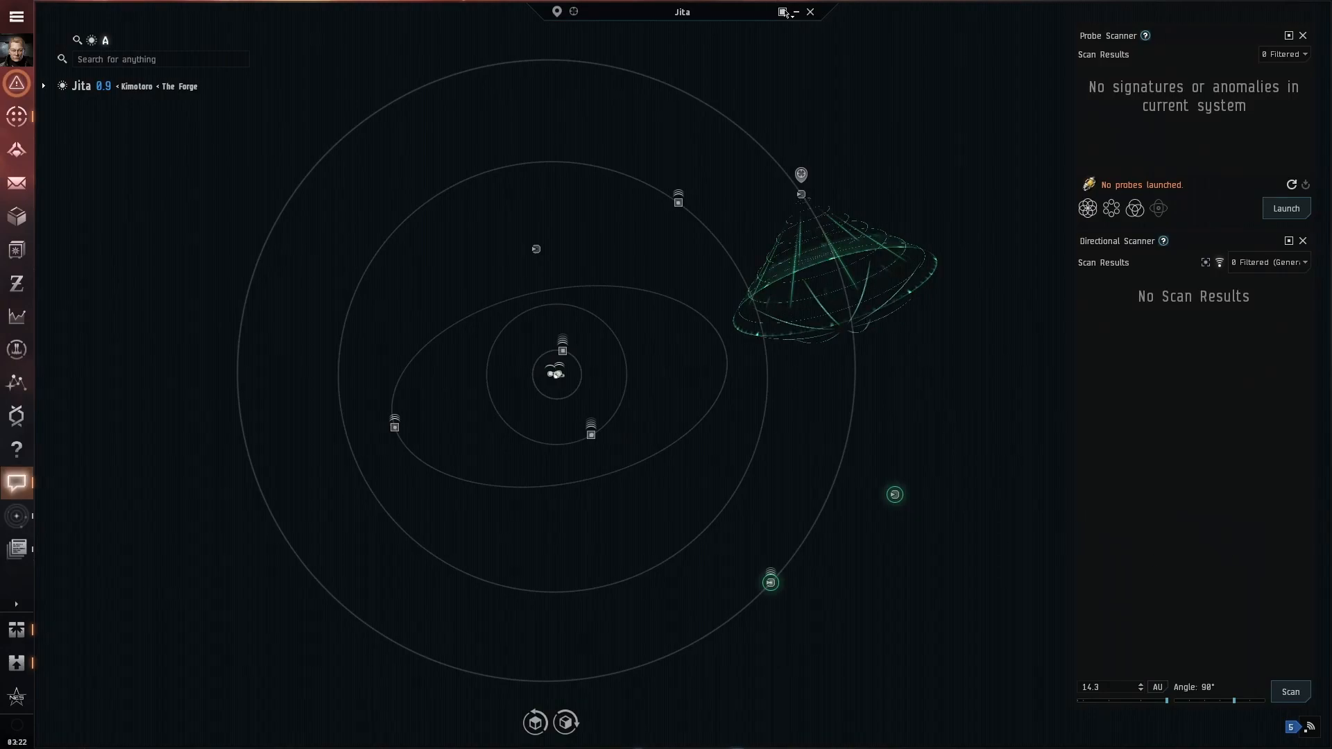
mouse_move(782, 12)
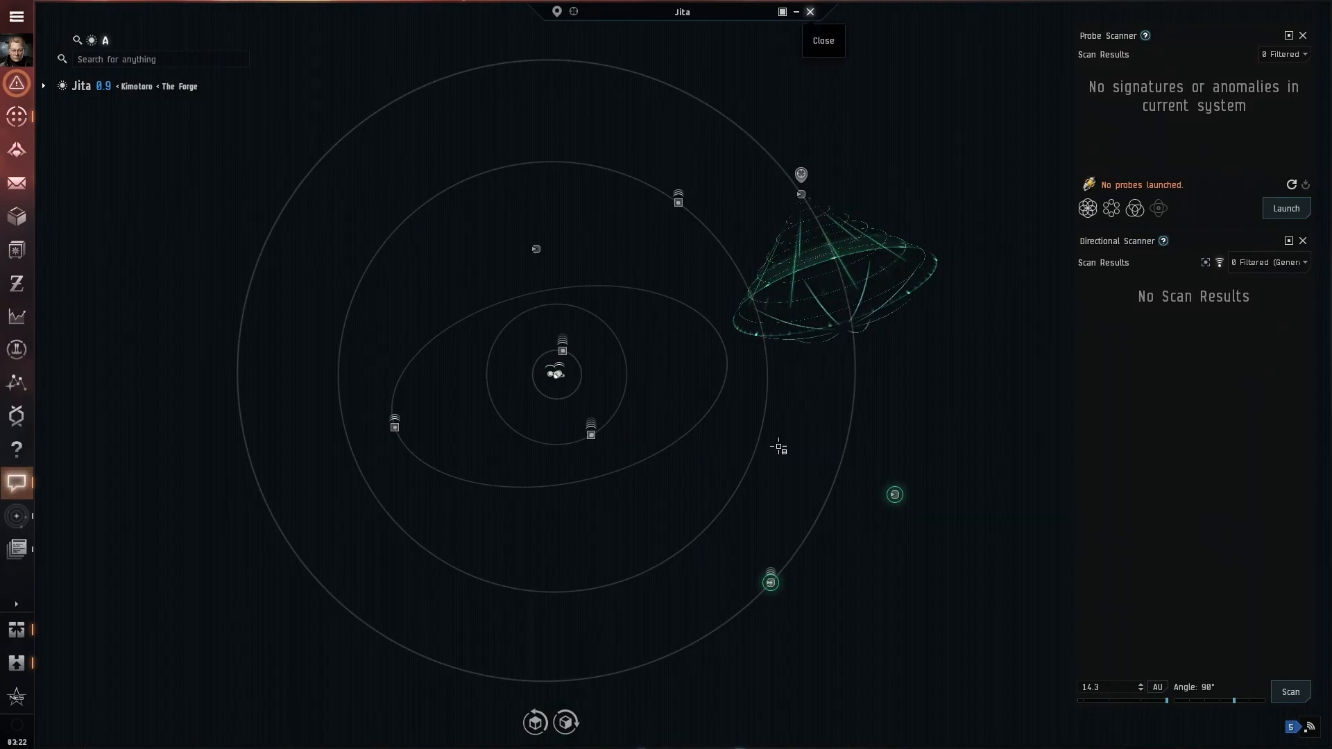
Launch eight scan probes in Jita from the Probe Scanner; the scan finds no signatures
click(821, 41)
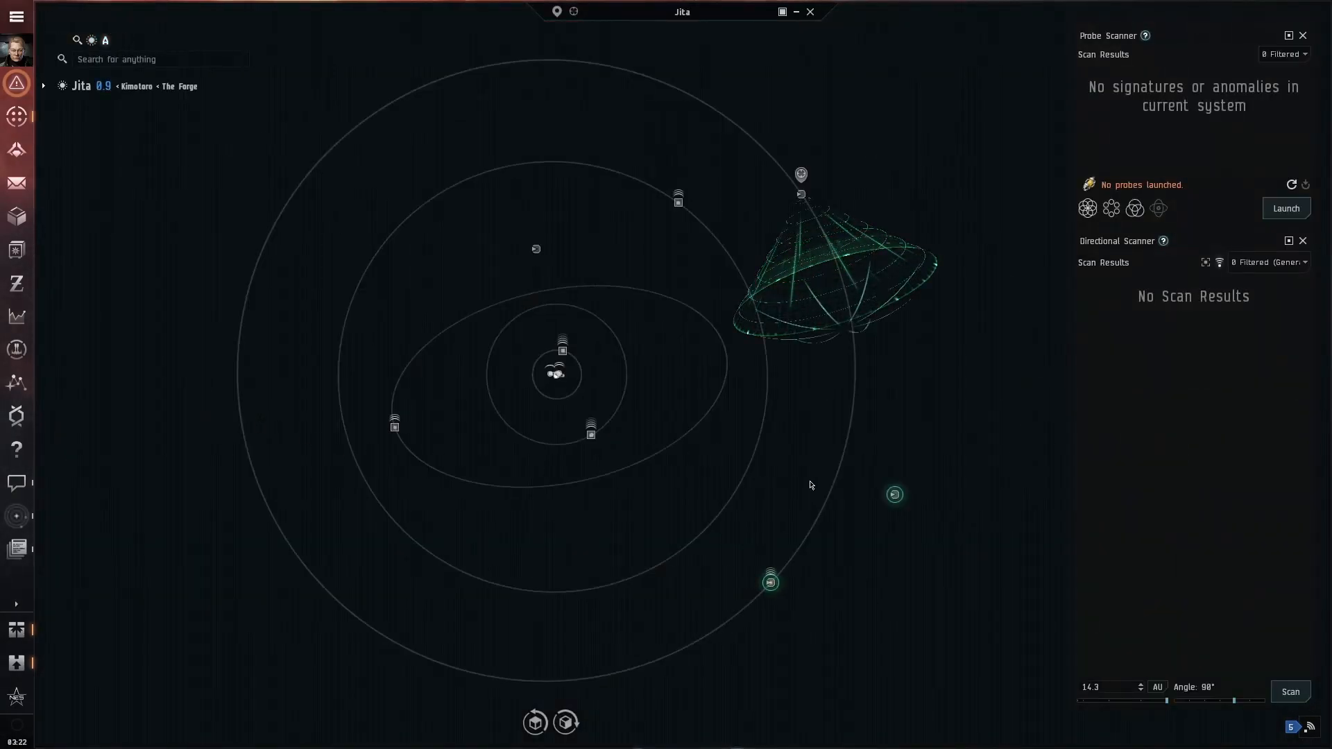
mouse_move(1285, 208)
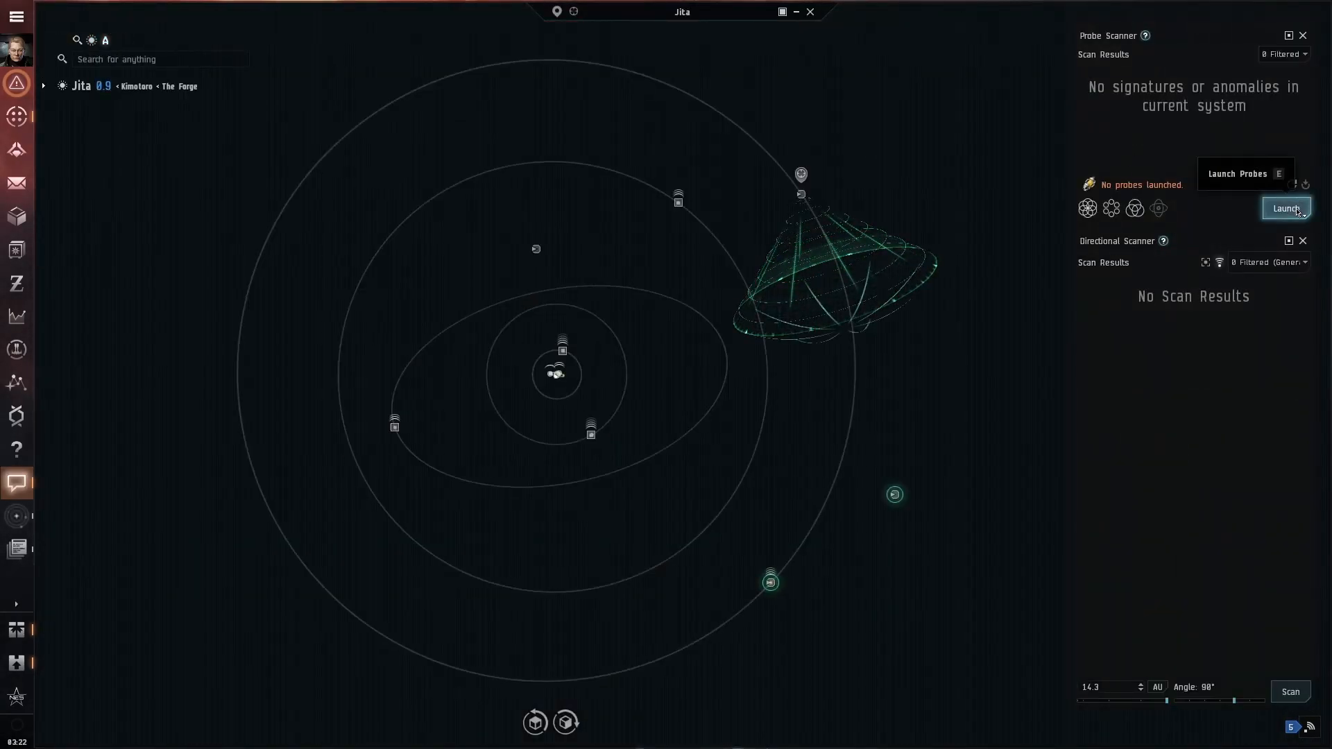
click(1286, 208)
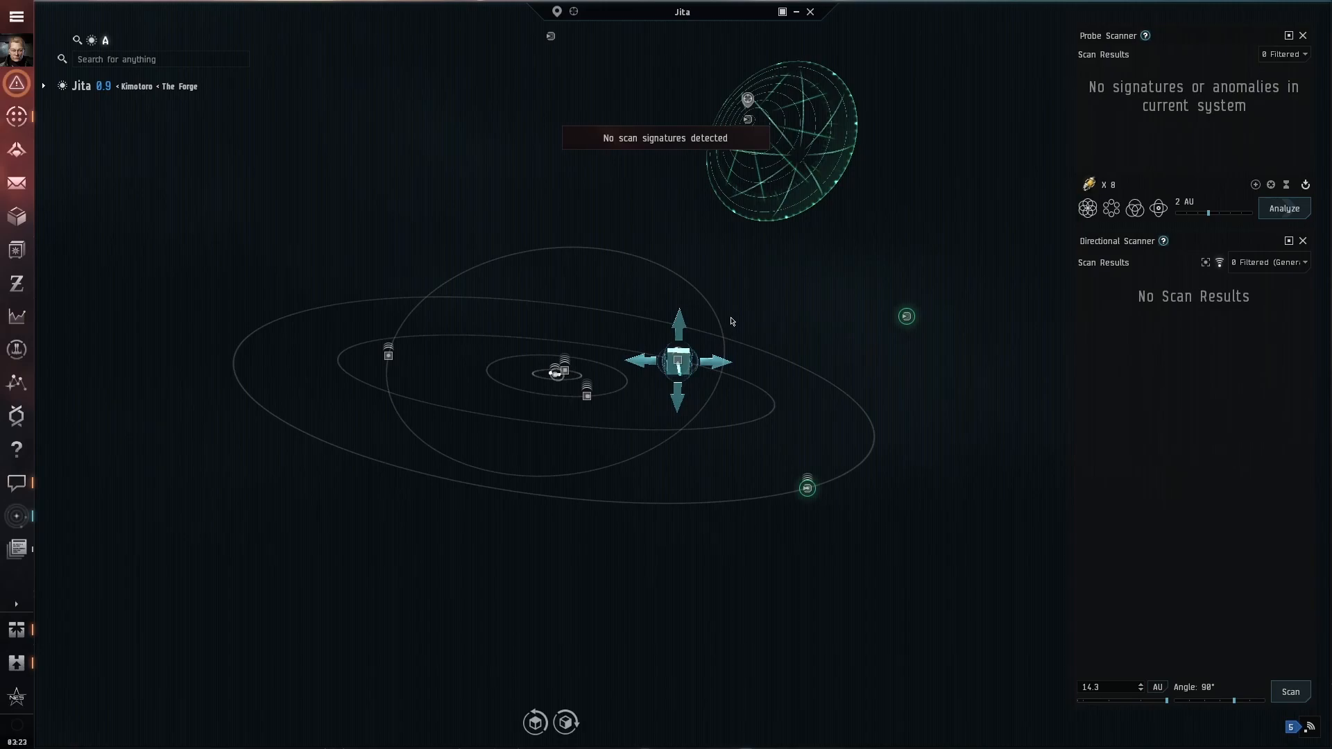
Run the d-scan twice, briefly listing a Caracal Navy Issue
click(1289, 691)
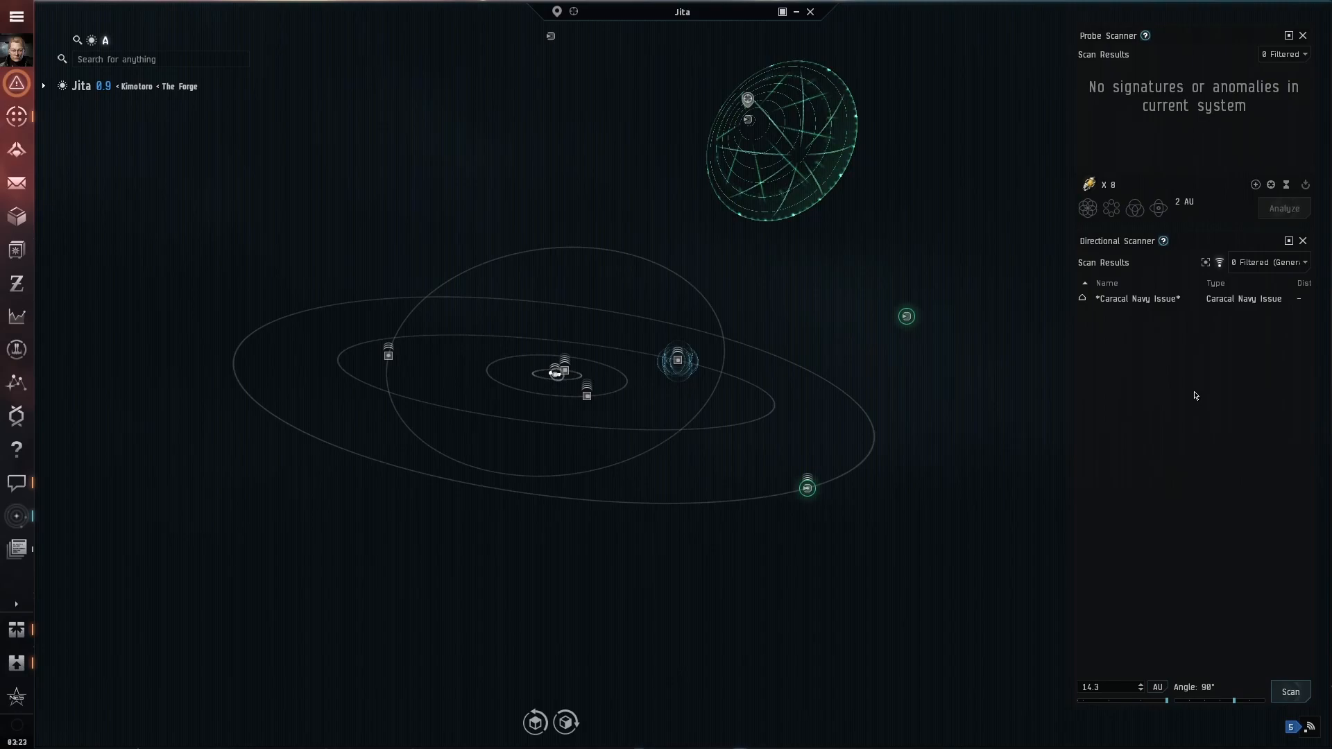
click(1289, 691)
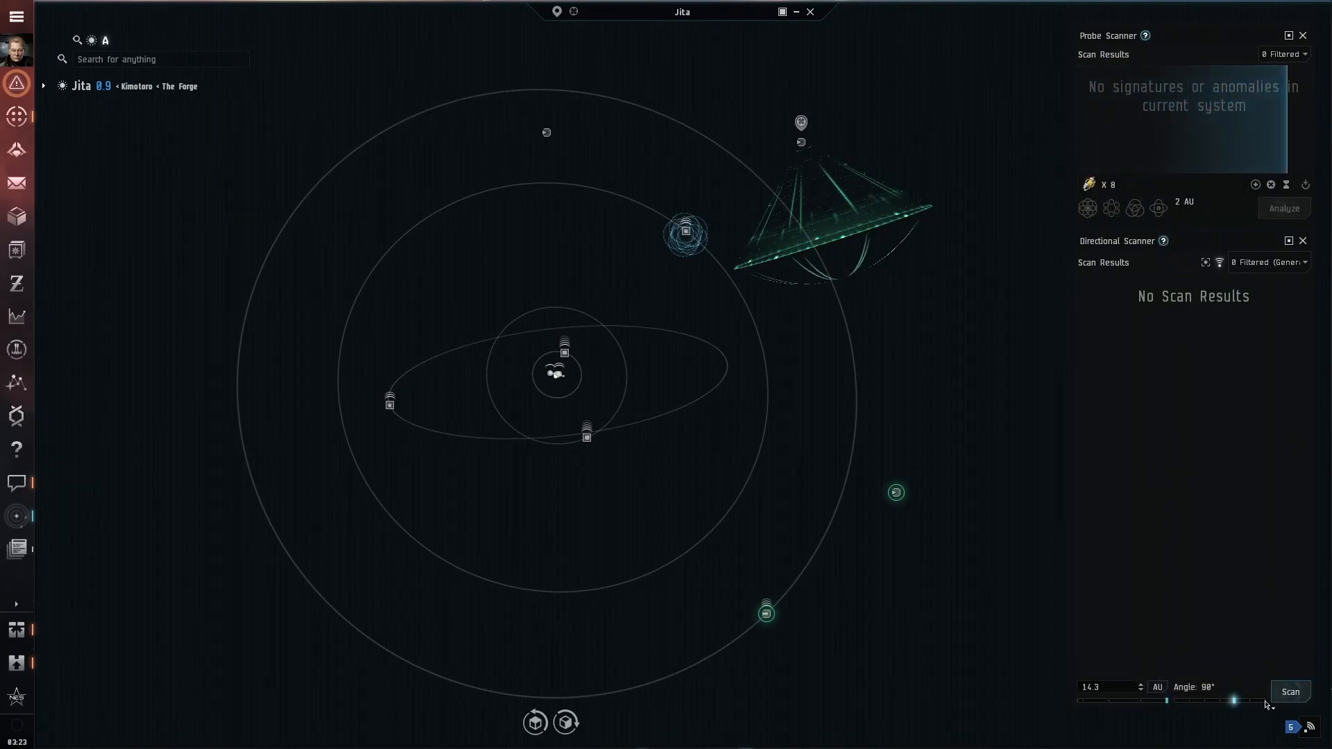
Set the d-scan angle to 360° and rescan, listing an Ibis, Kryos, Tengu and a stargate
click(1290, 692)
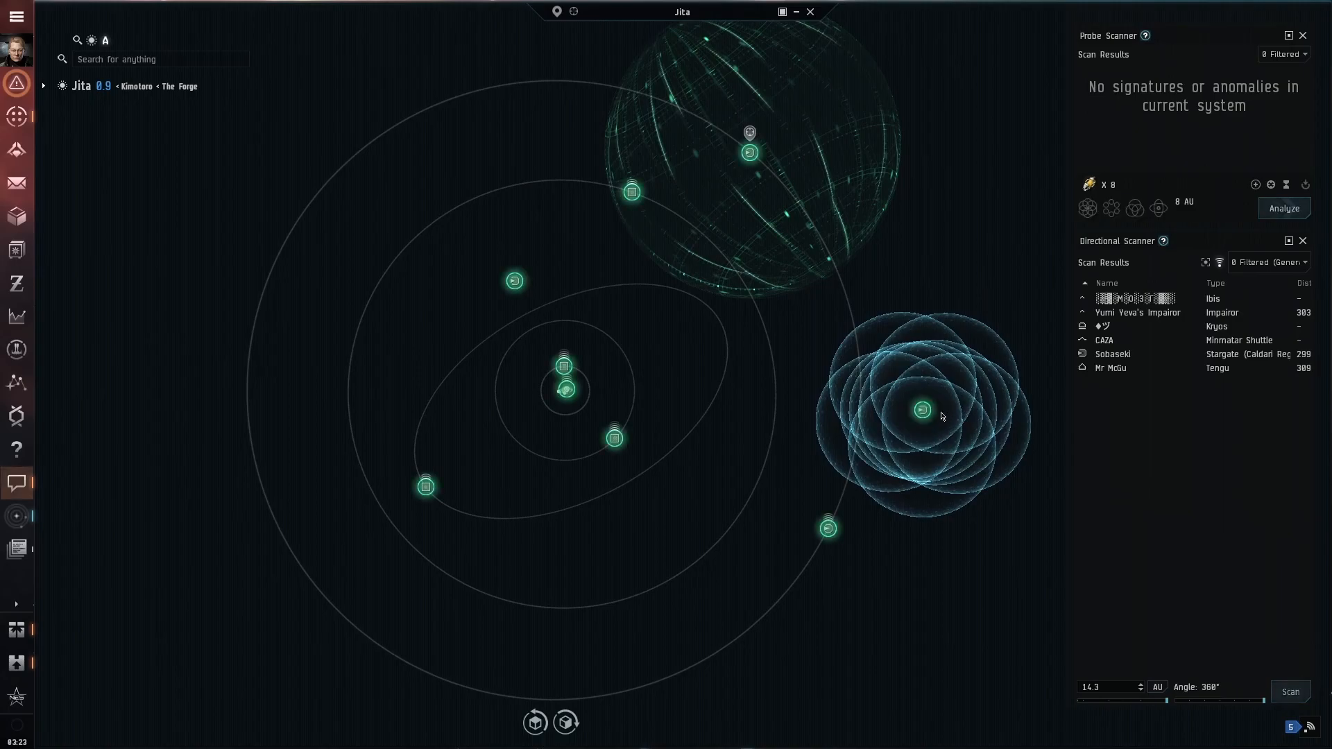
click(1289, 692)
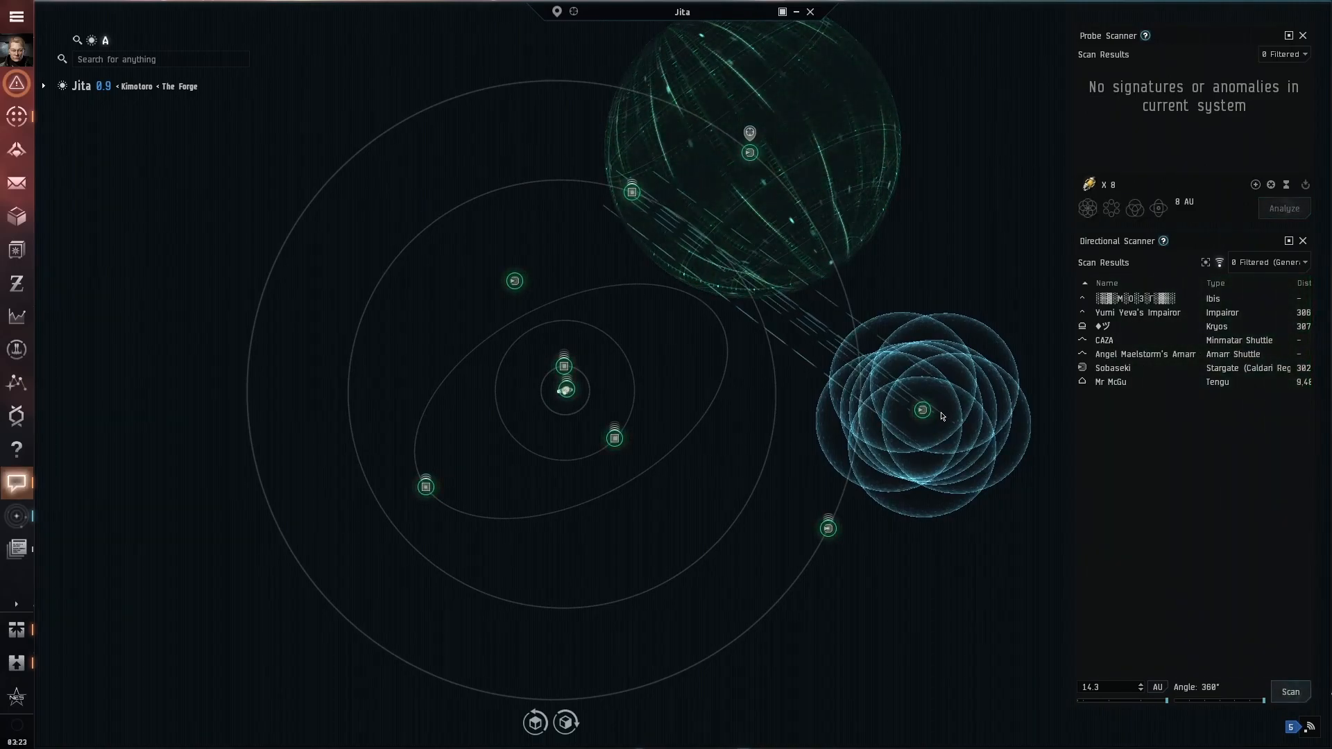